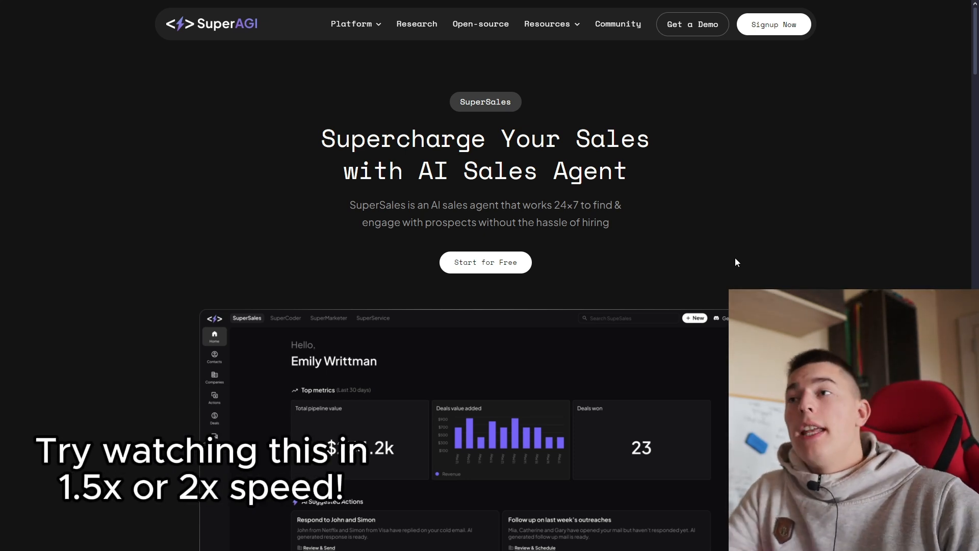
pyautogui.moveTo(708, 265)
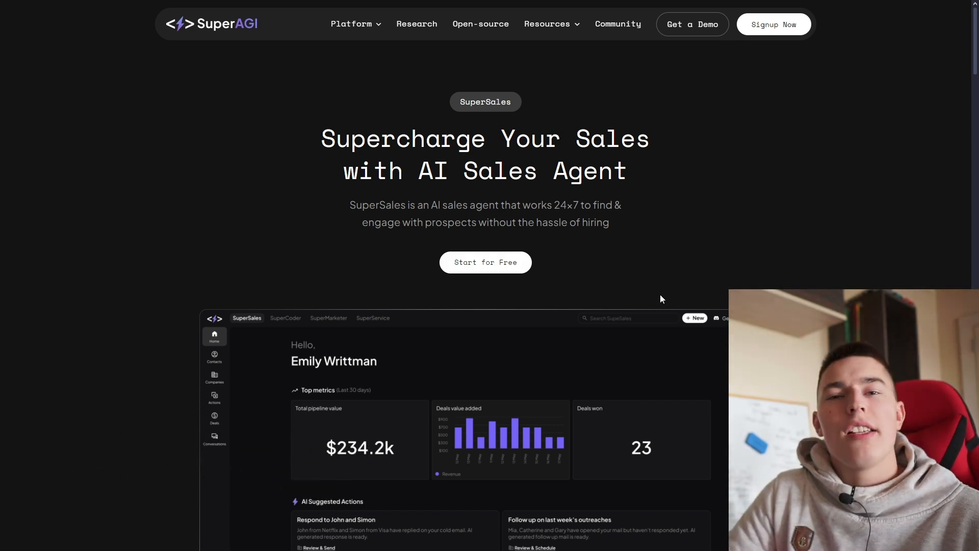
# - Enter salesforge.ai as the company website and continue so SuperSales loads its personalisation
pyautogui.scroll(-3)
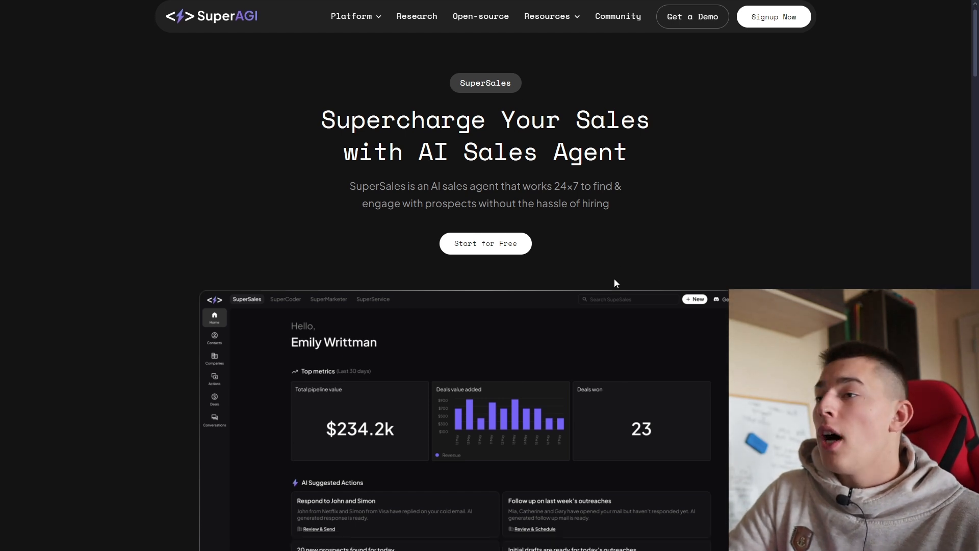
pyautogui.scroll(-3)
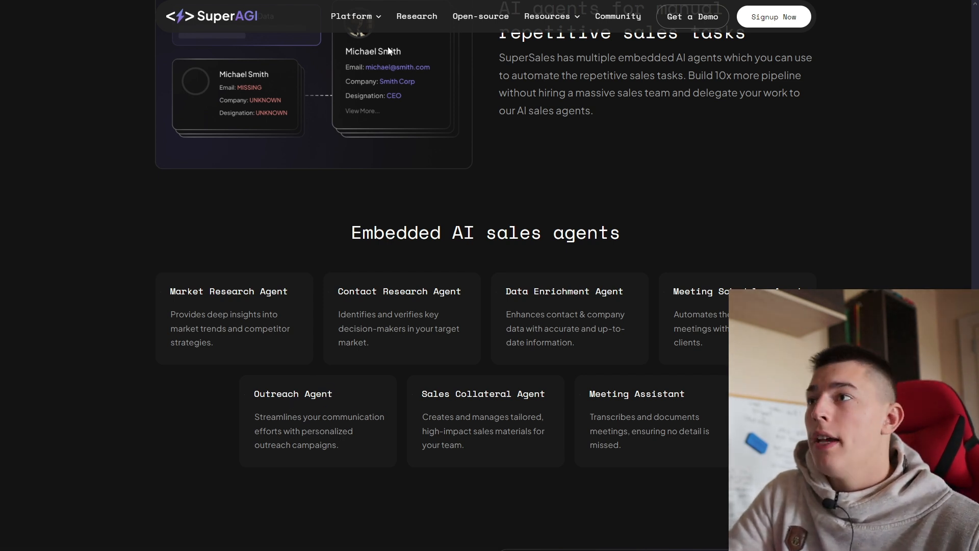
pyautogui.click(352, 15)
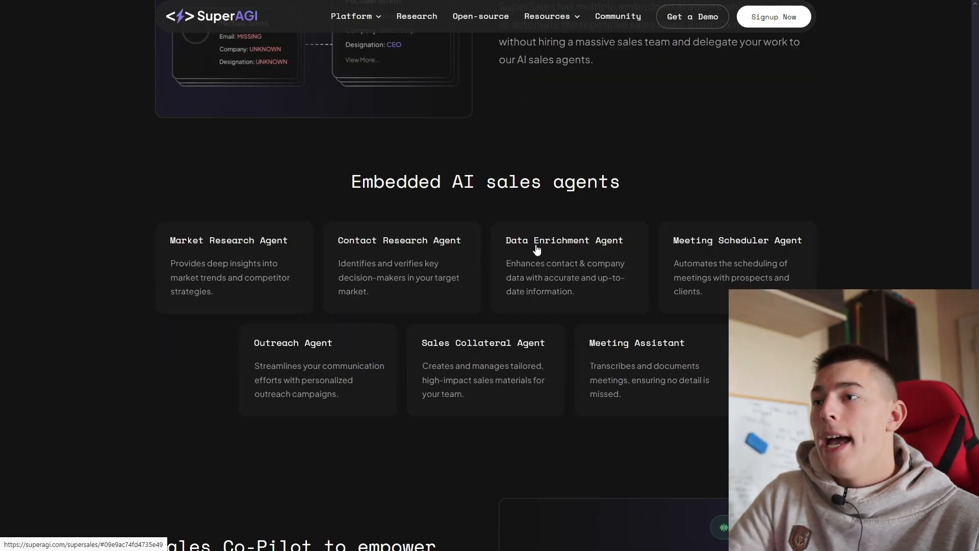
pyautogui.scroll(-3)
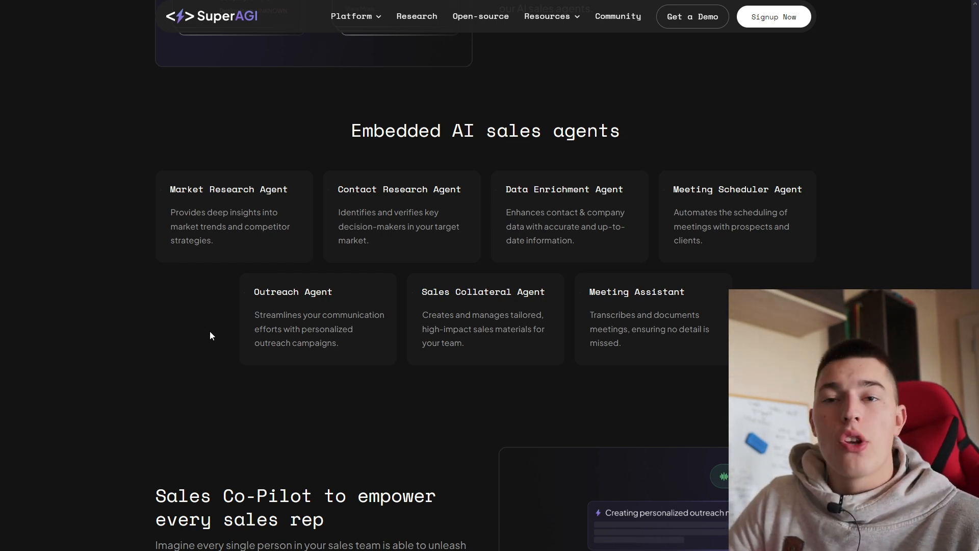
pyautogui.scroll(-3)
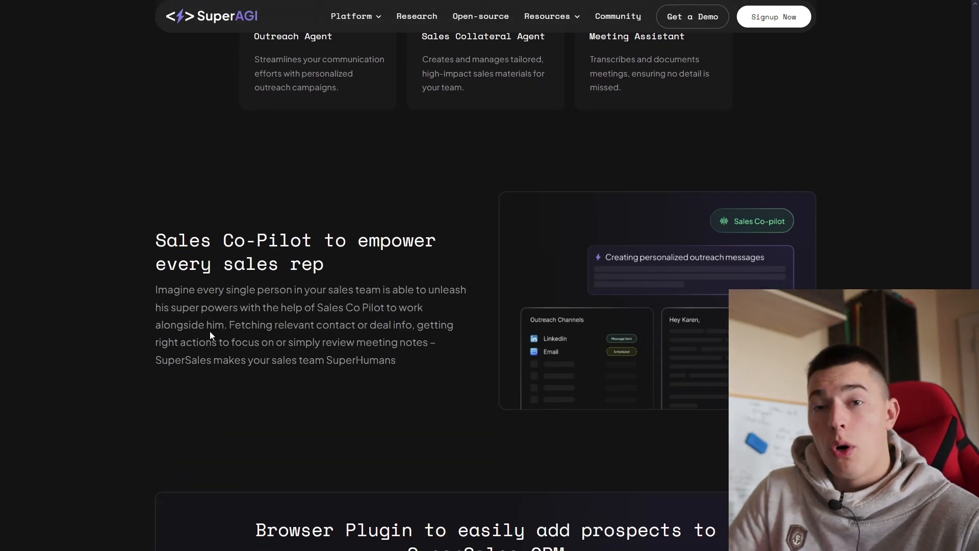
pyautogui.scroll(-3)
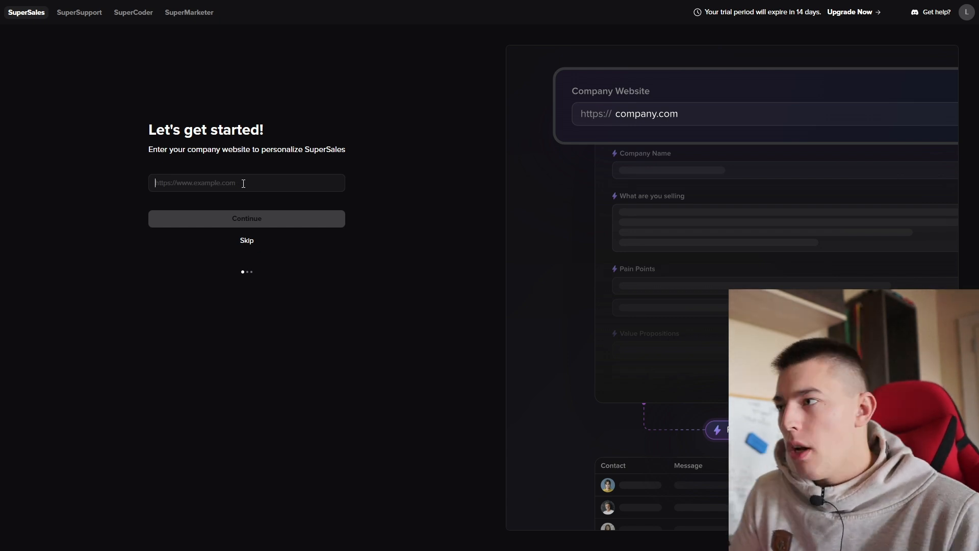
pyautogui.write('salesforgfe.')
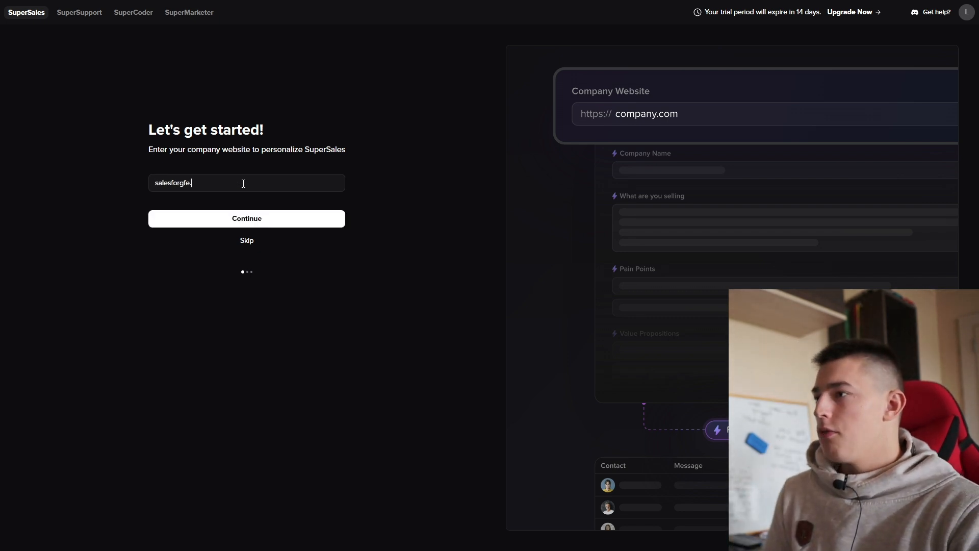
pyautogui.click(246, 219)
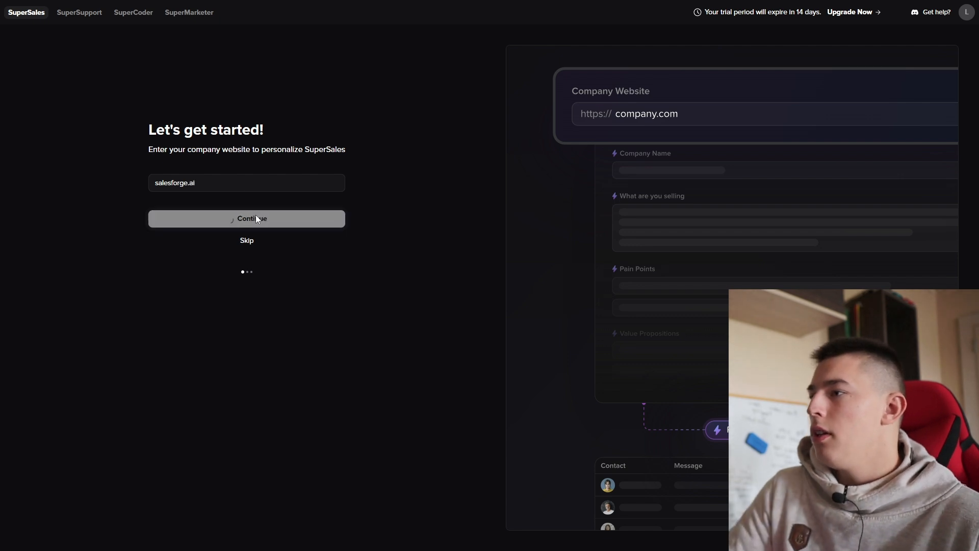
pyautogui.click(245, 219)
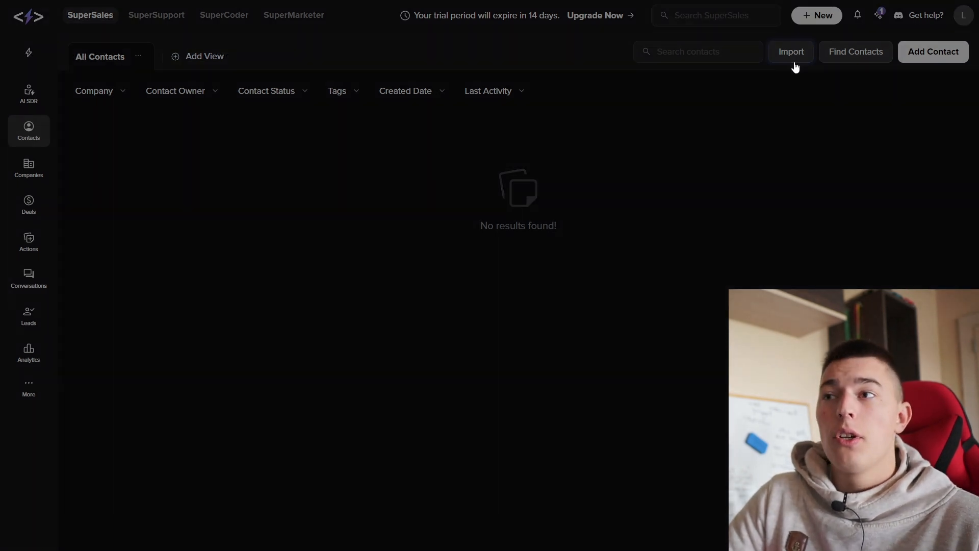
# - View the Upload Contacts dialog, then bring up the Add Contact form
pyautogui.click(791, 51)
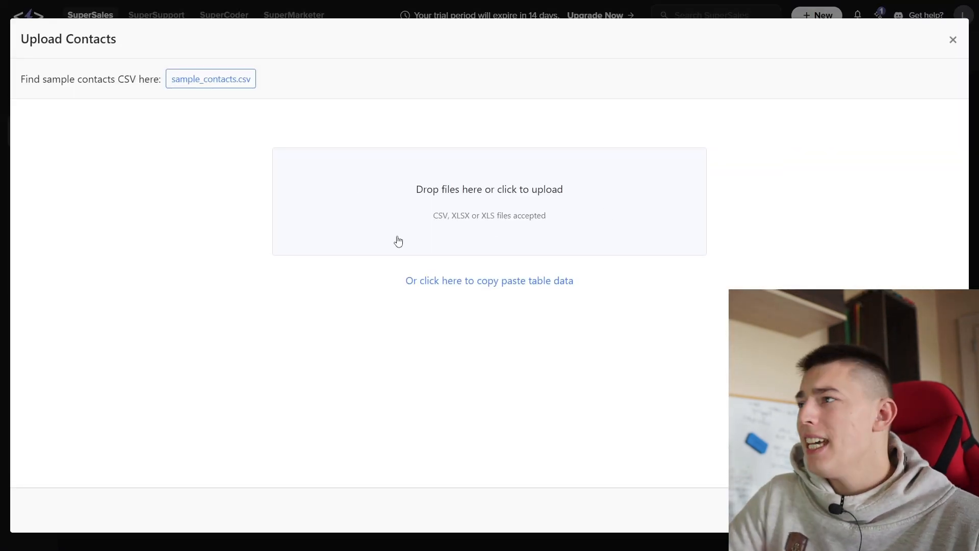
pyautogui.moveTo(486, 223)
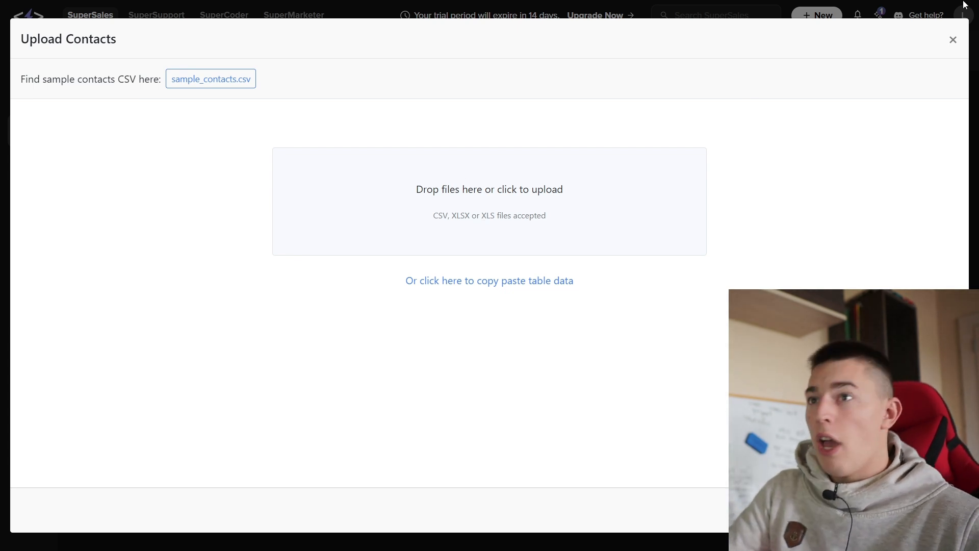
pyautogui.click(953, 39)
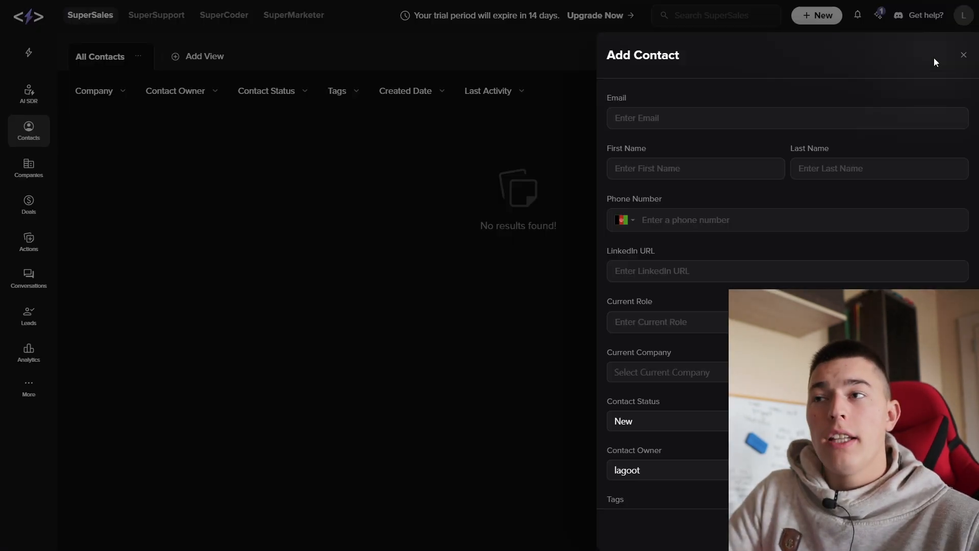
pyautogui.moveTo(504, 347)
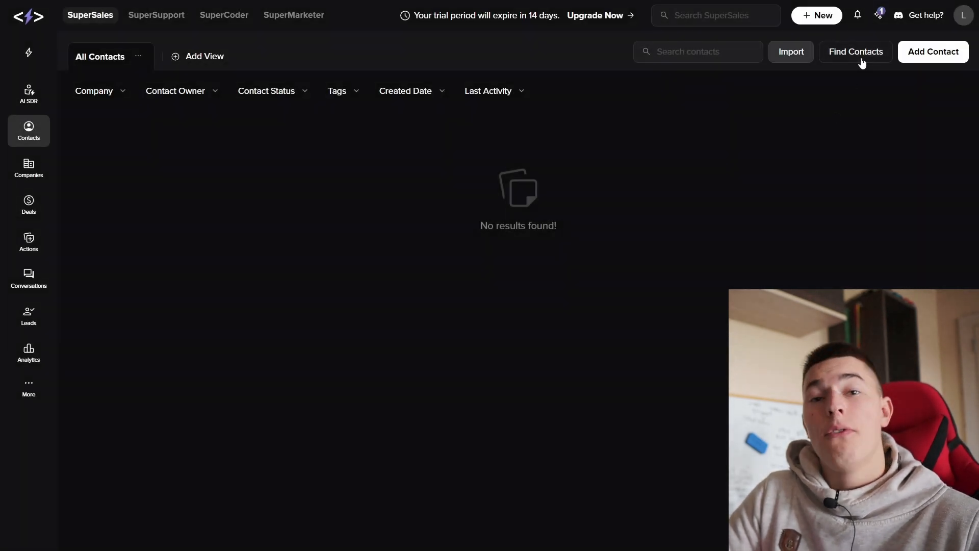
# - In Find Contacts, filter to the Marketing department with C-Level and Manager seniority
pyautogui.click(855, 52)
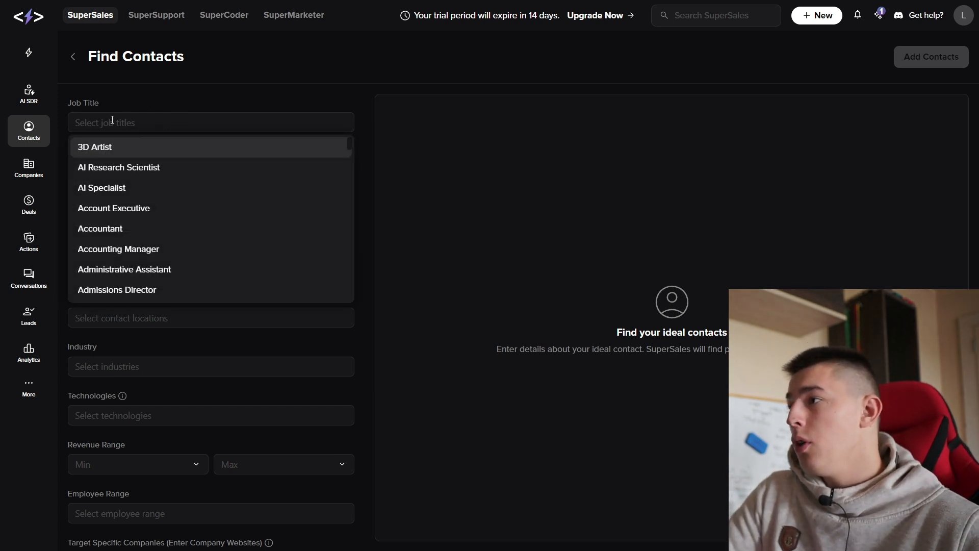
pyautogui.click(94, 147)
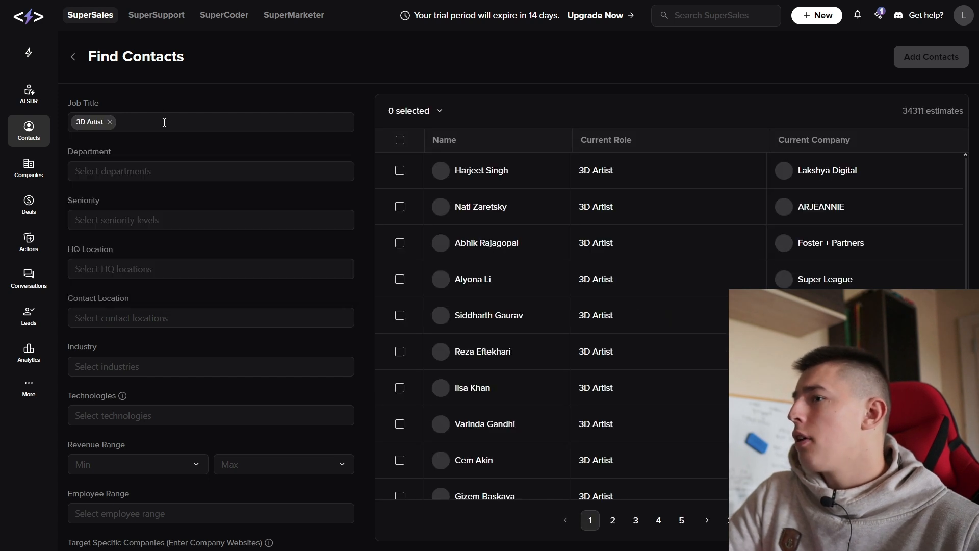
pyautogui.scroll(-3)
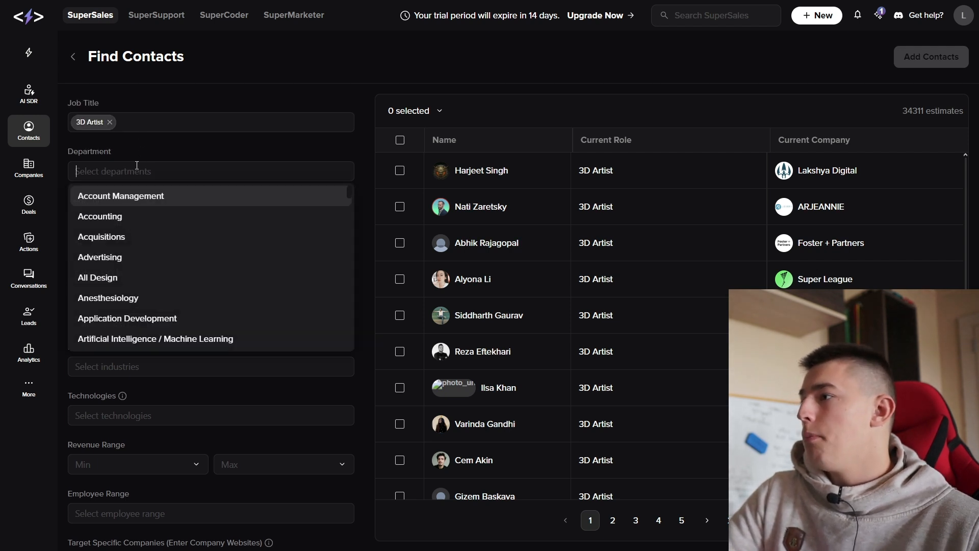
pyautogui.write('marge')
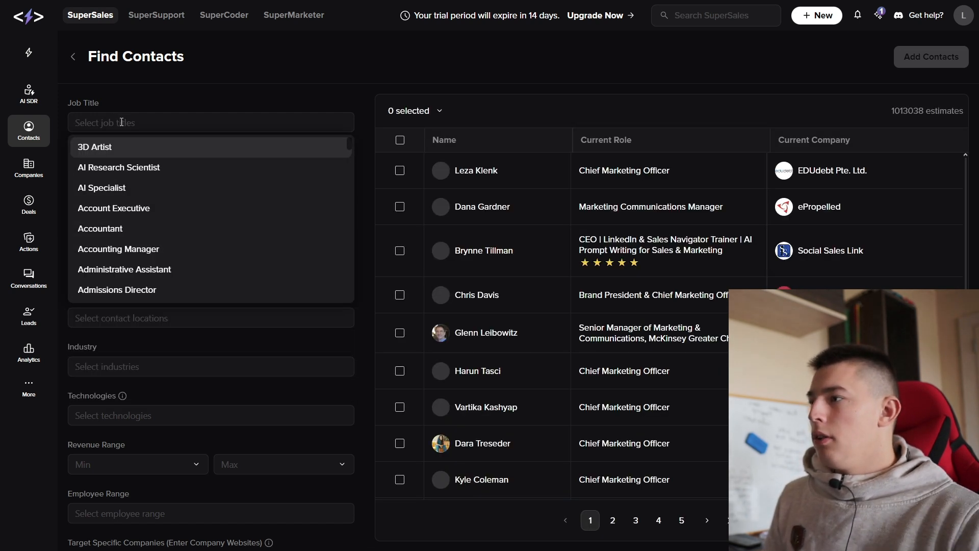
pyautogui.click(111, 218)
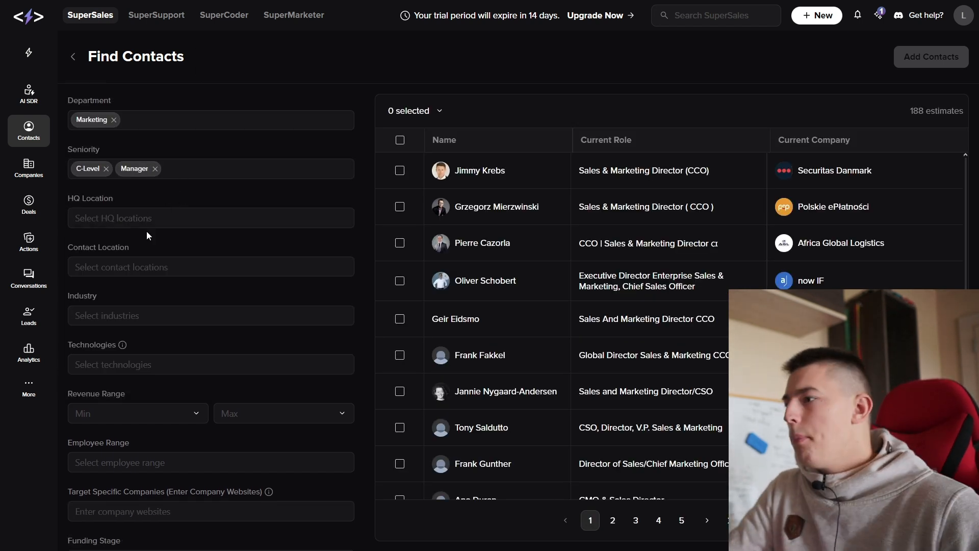
pyautogui.click(210, 267)
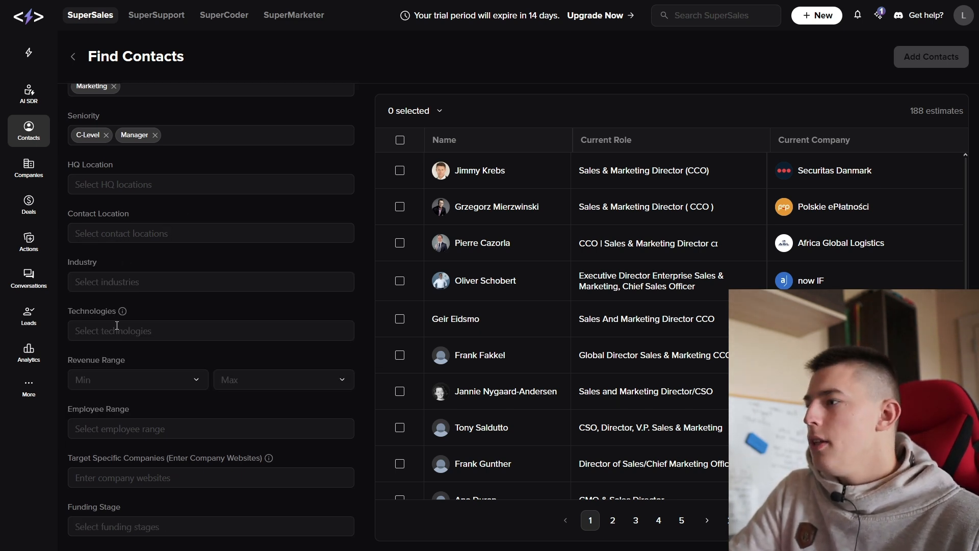
# - Add AWS as a technology filter and limit companies to 11-50 employees
pyautogui.click(210, 331)
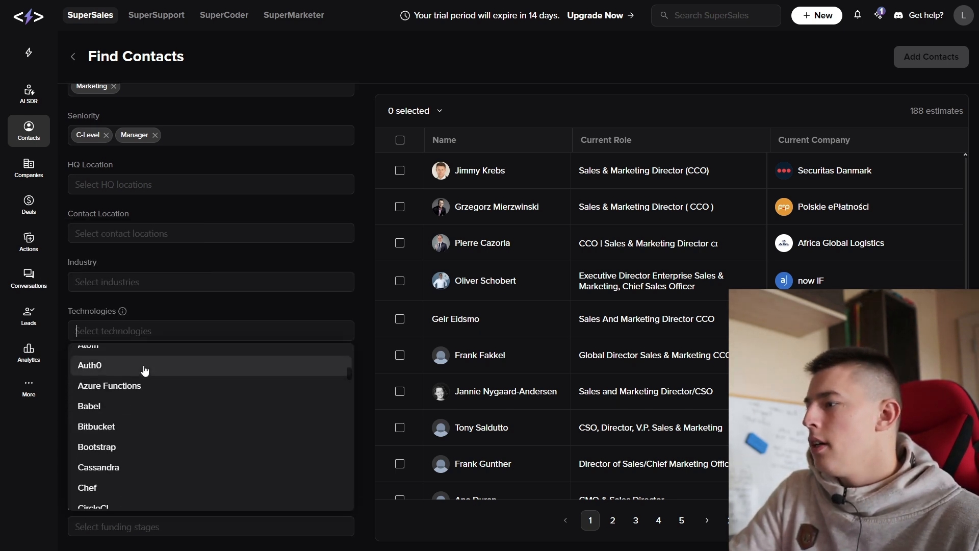
pyautogui.write('AWS')
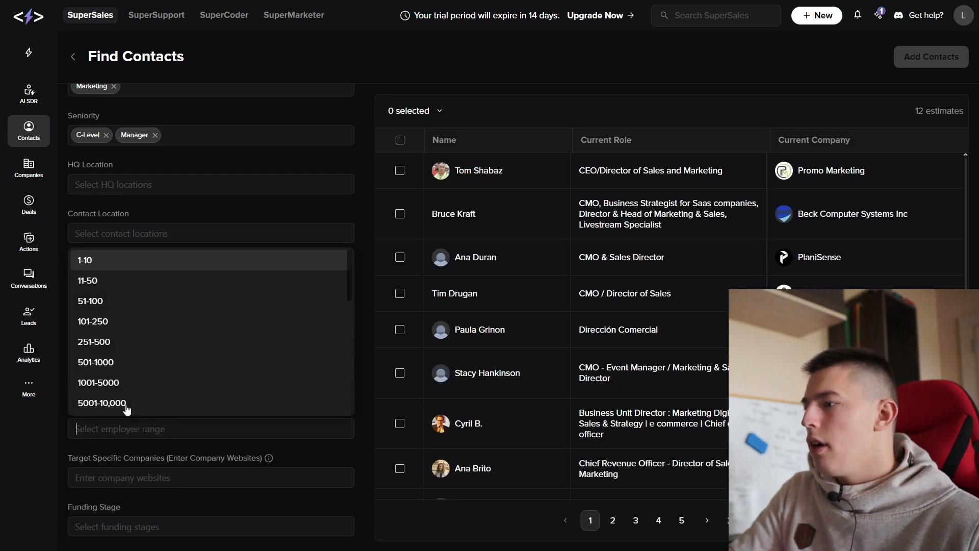
pyautogui.click(88, 279)
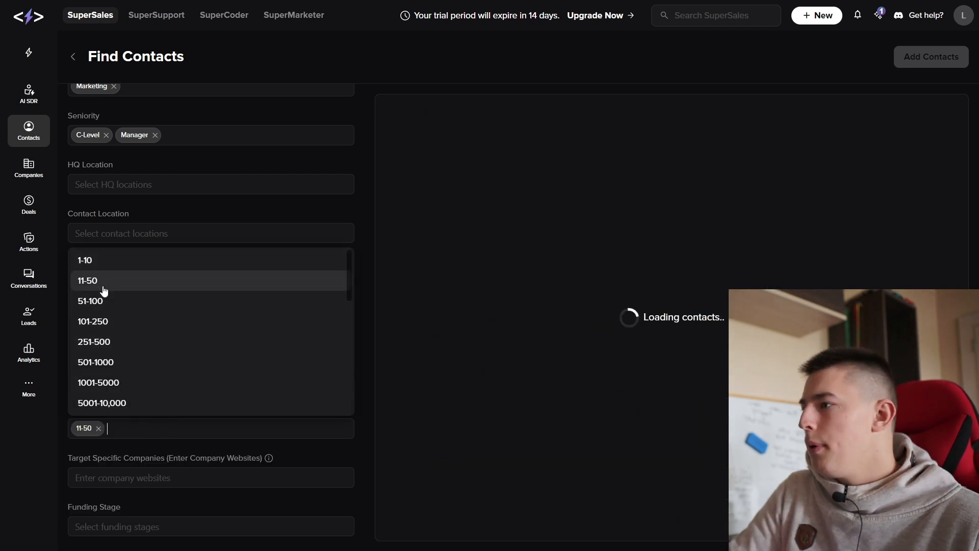
pyautogui.click(138, 380)
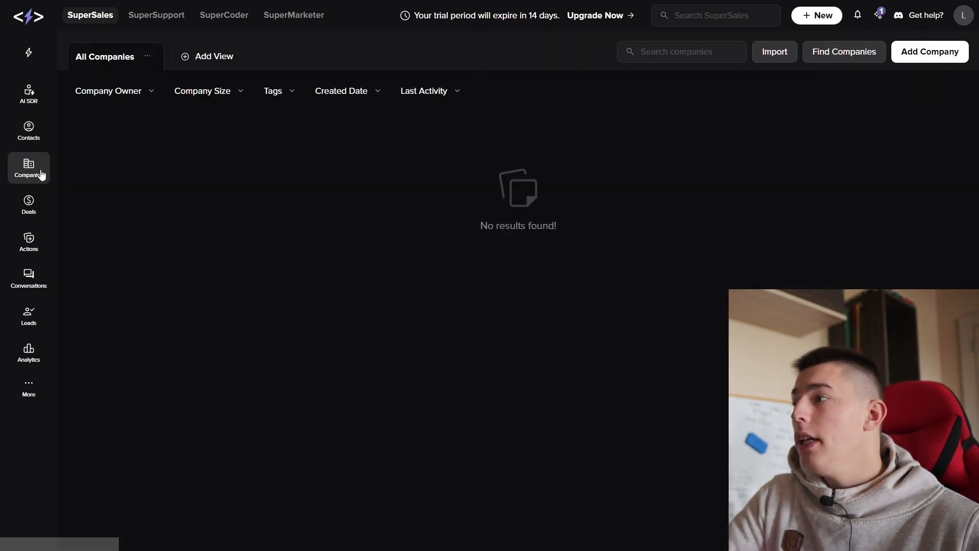
pyautogui.moveTo(778, 76)
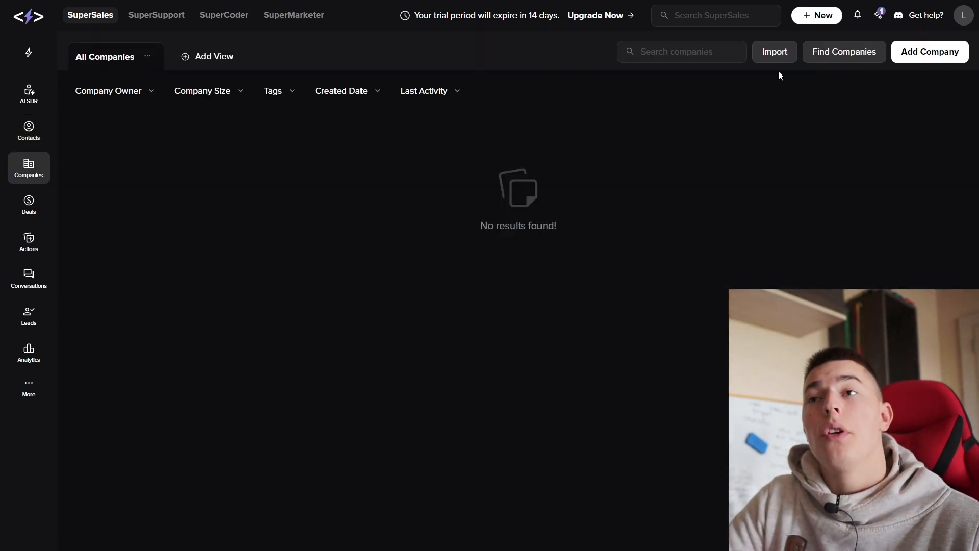
# - View and close the Upload Companies dialog, then go to Find Companies
pyautogui.click(774, 51)
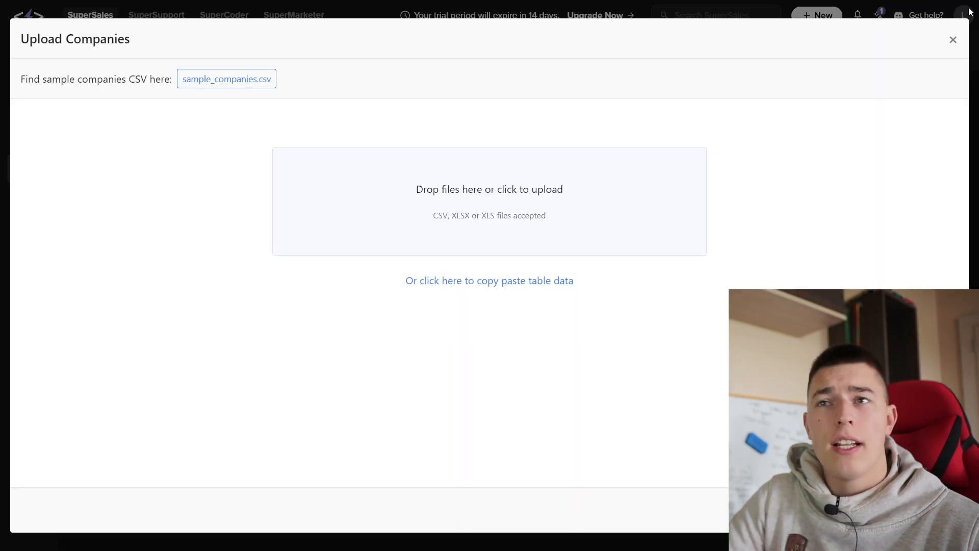
pyautogui.click(953, 39)
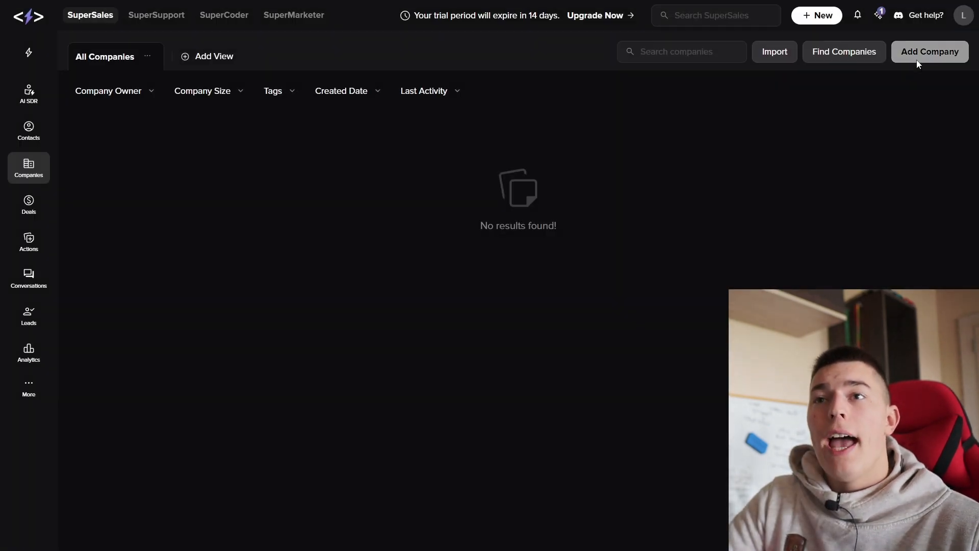
pyautogui.click(843, 51)
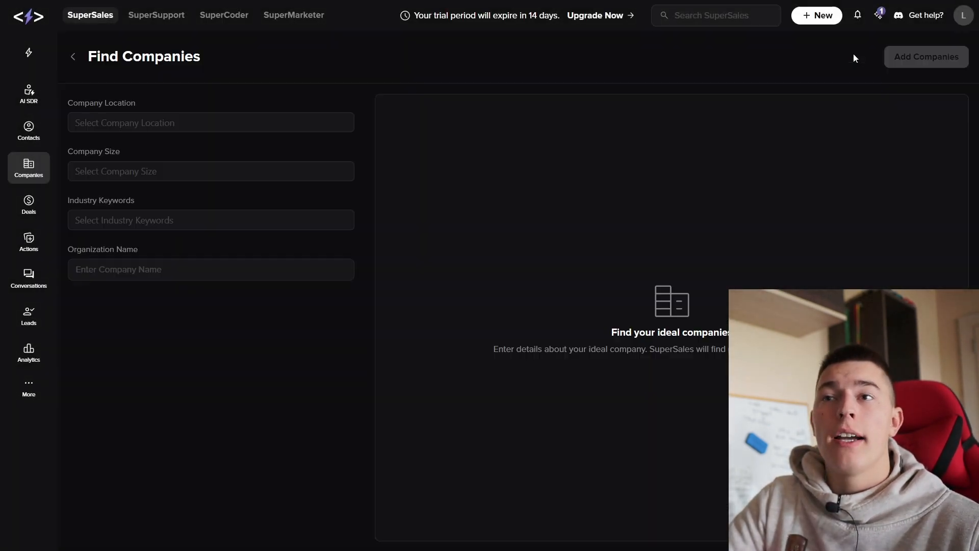
# - Filter companies to United States, size 11-50, keyword sales, and select all 20 listed results
pyautogui.click(210, 123)
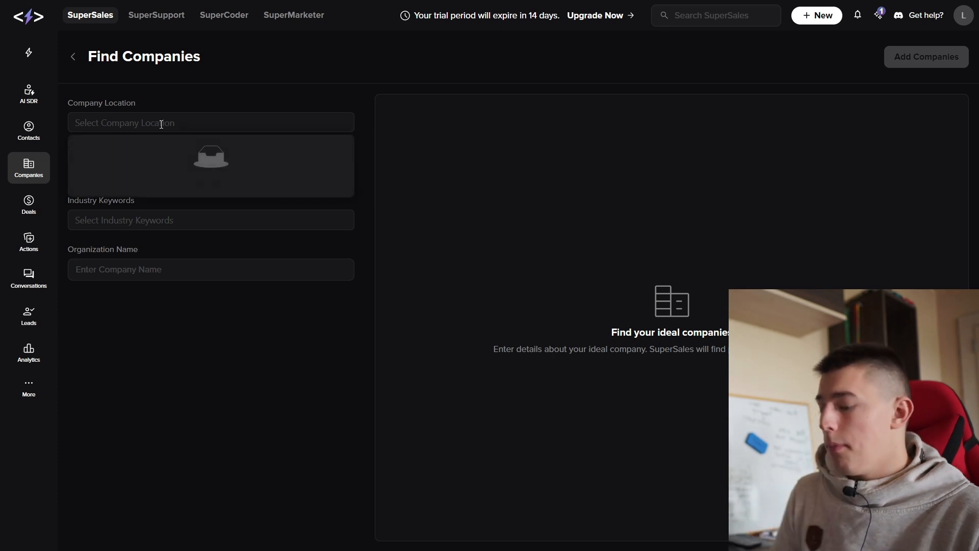
pyautogui.write('united stat')
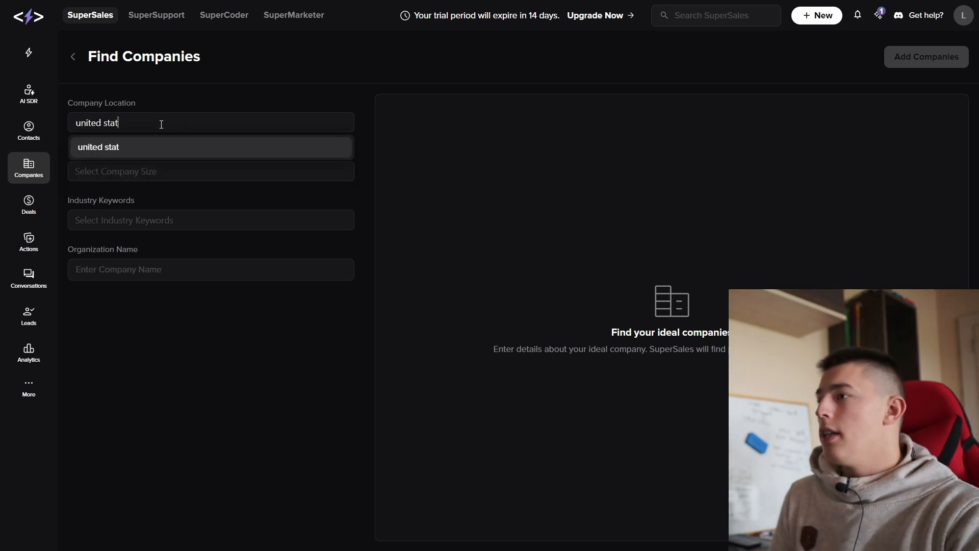
pyautogui.click(98, 147)
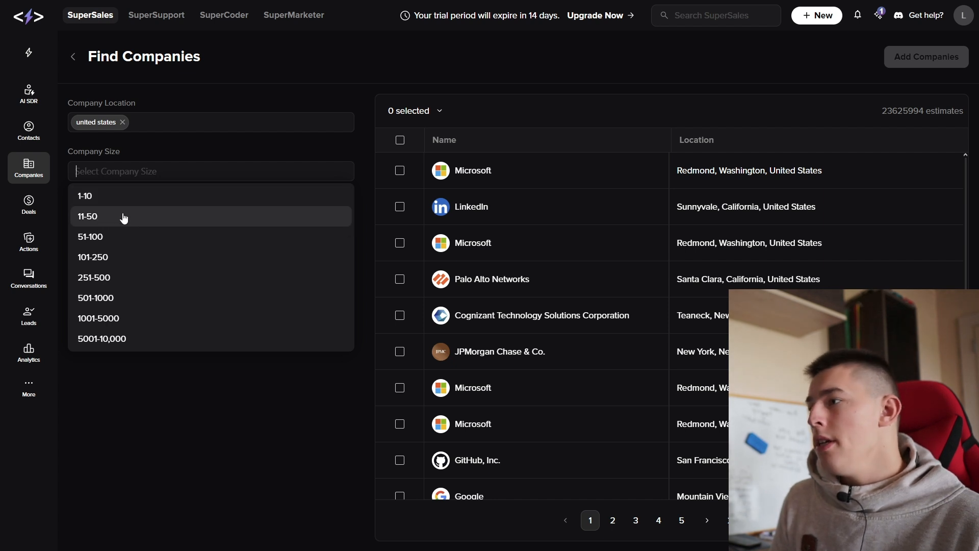
pyautogui.click(88, 216)
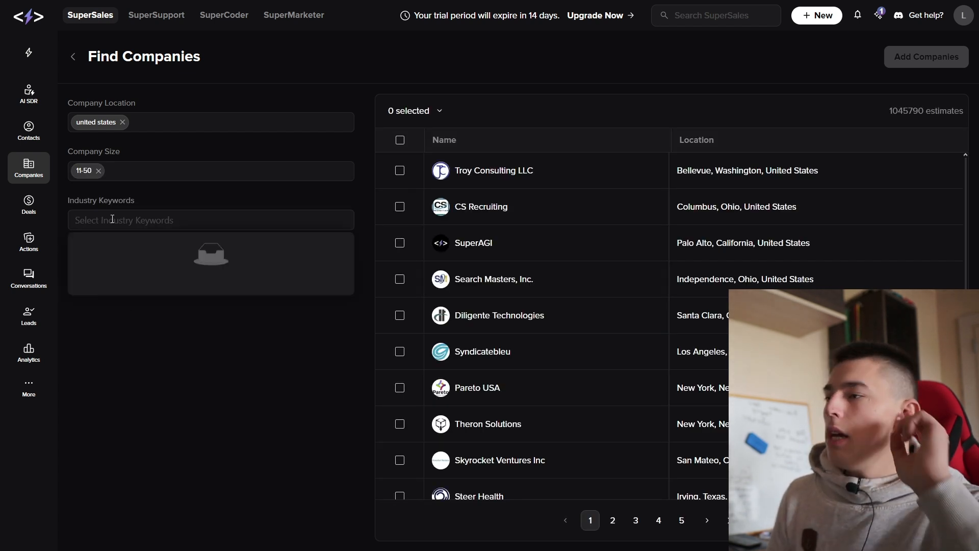
pyautogui.write('sales')
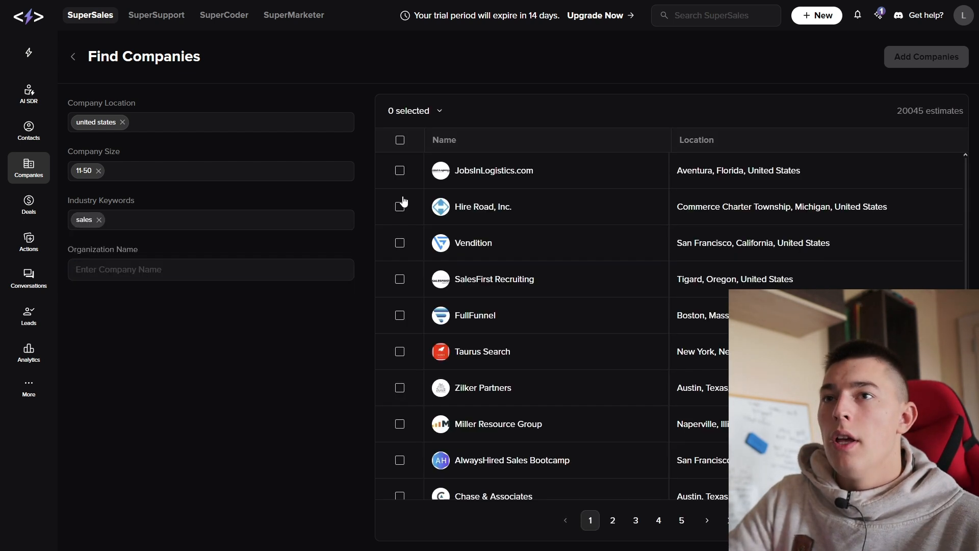
pyautogui.click(400, 140)
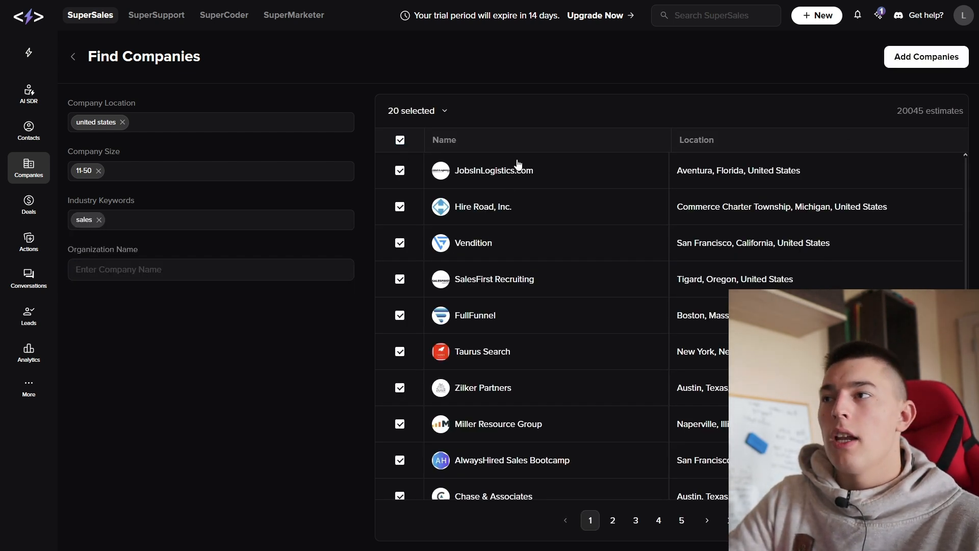
pyautogui.scroll(-3)
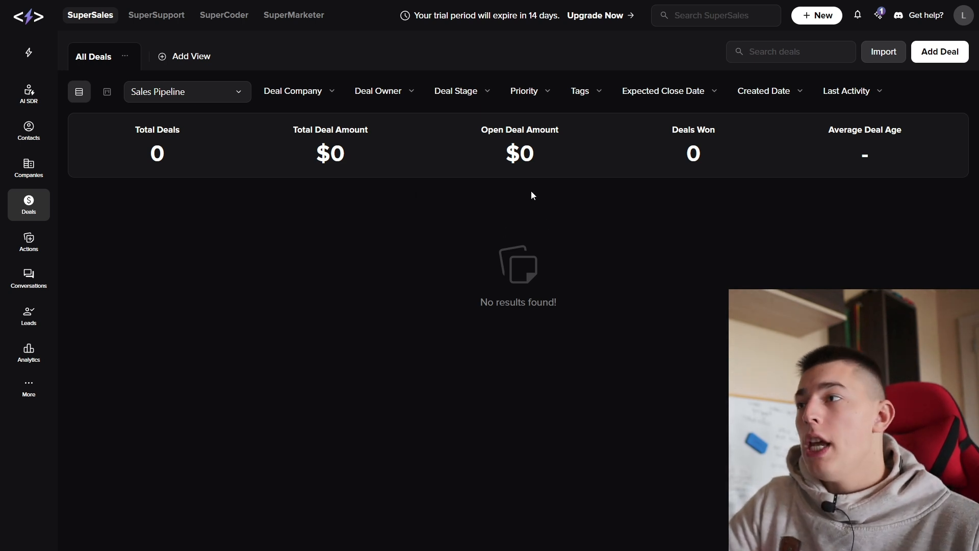
# - On Deals, look at the Add Deal form and close it without saving
pyautogui.click(883, 51)
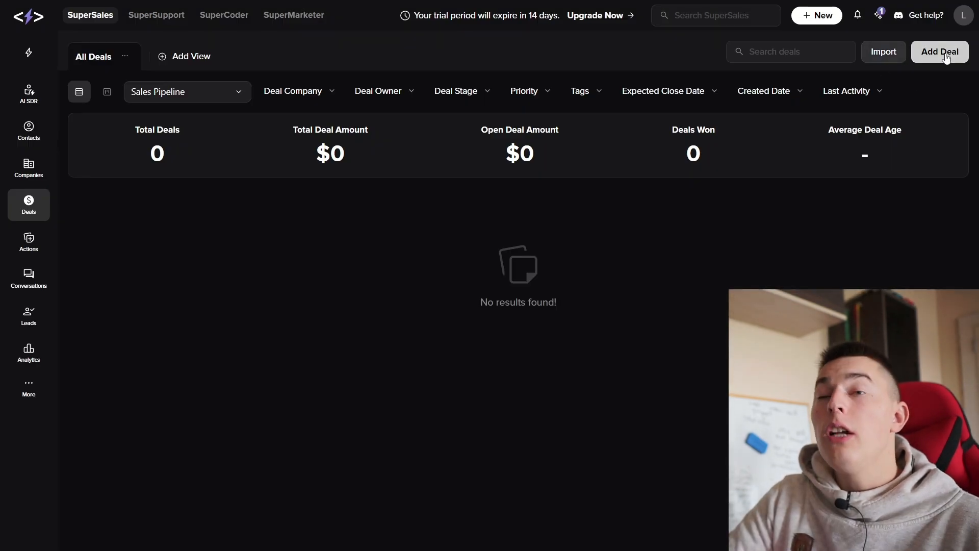
pyautogui.click(939, 51)
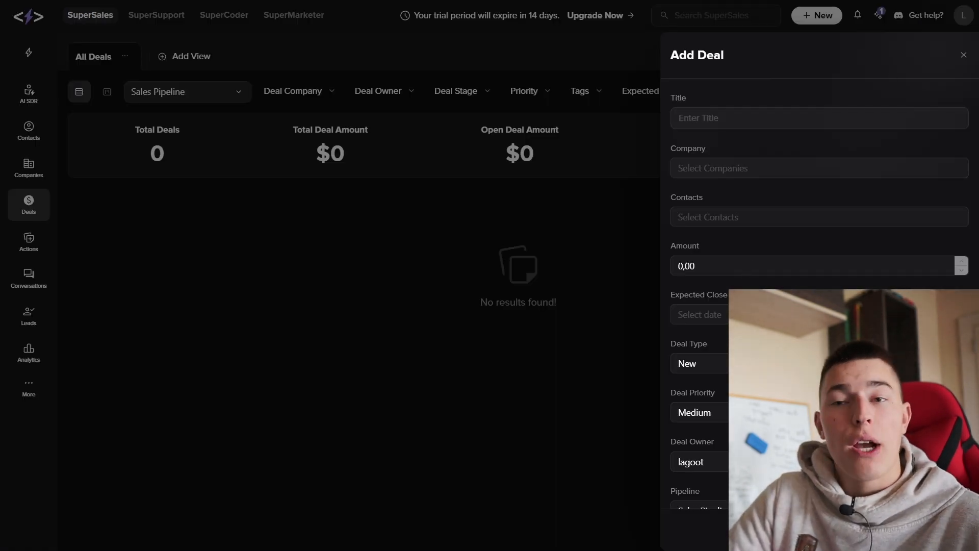
pyautogui.click(819, 117)
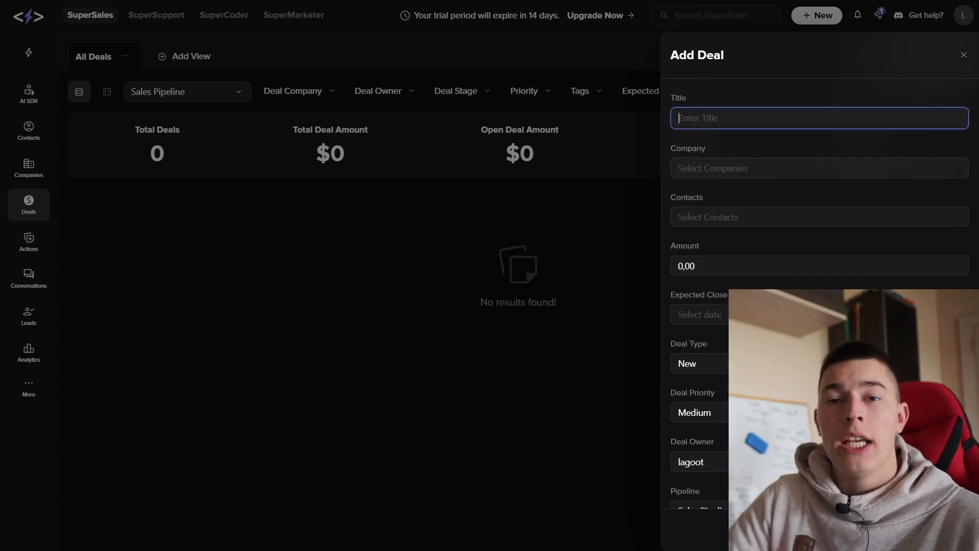
pyautogui.click(962, 54)
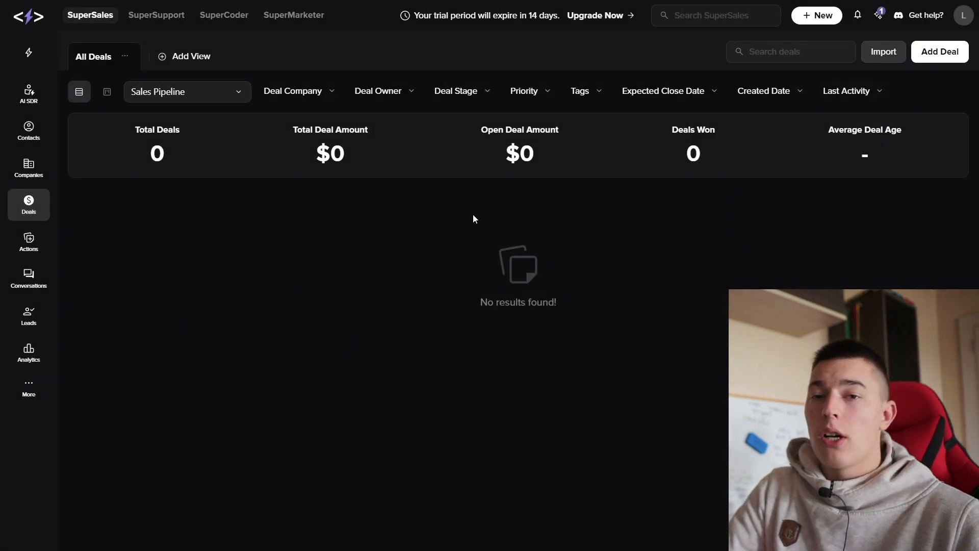
# - Draft a new action titled 'Take care of the lead XY' with a short description
pyautogui.click(28, 242)
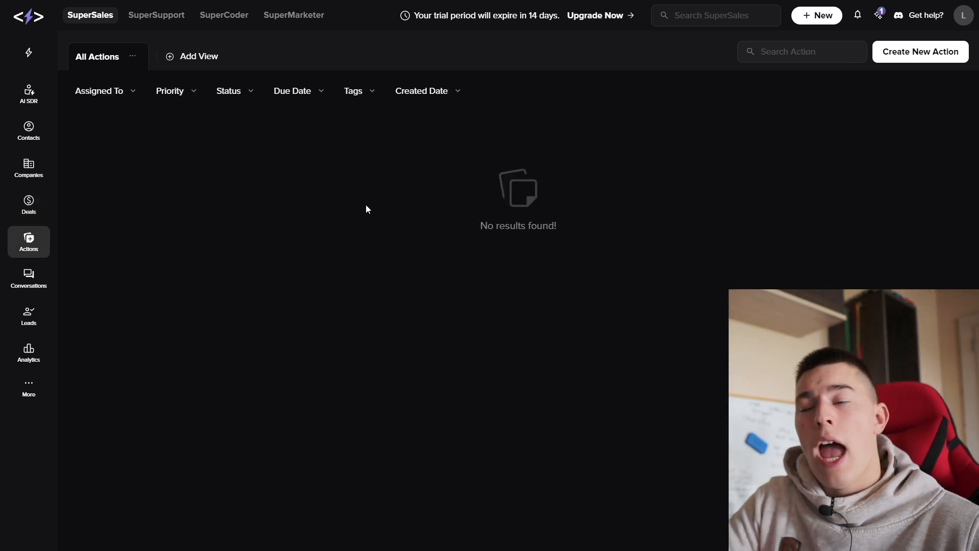
pyautogui.moveTo(389, 199)
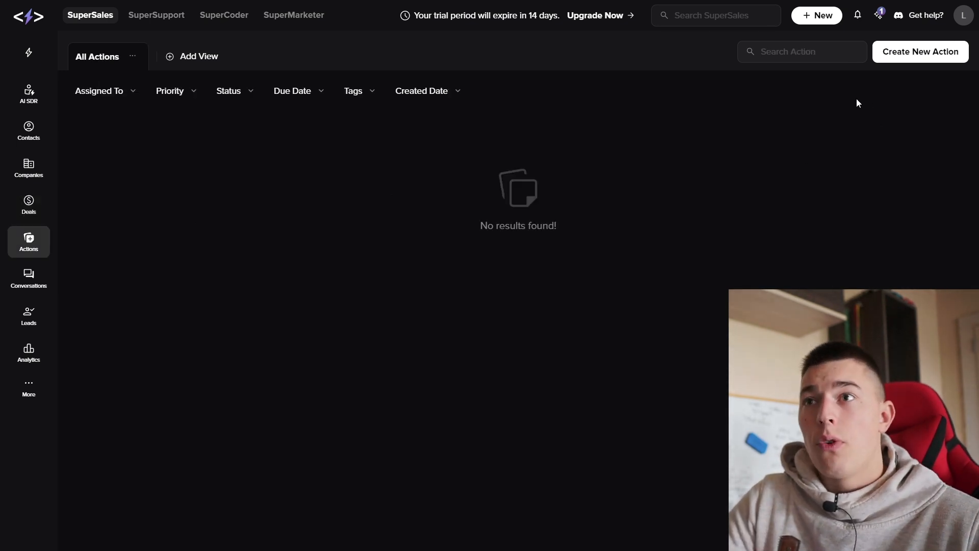
pyautogui.click(919, 51)
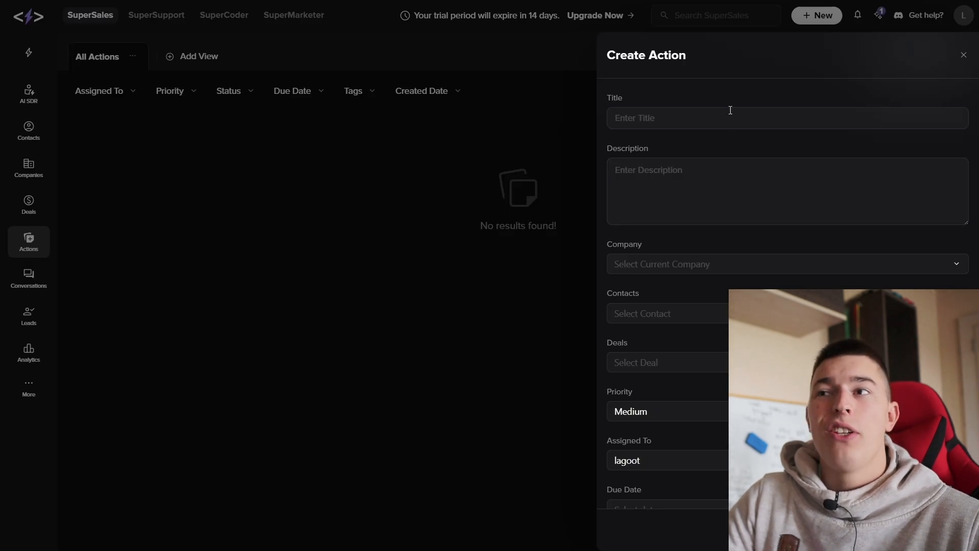
pyautogui.click(787, 117)
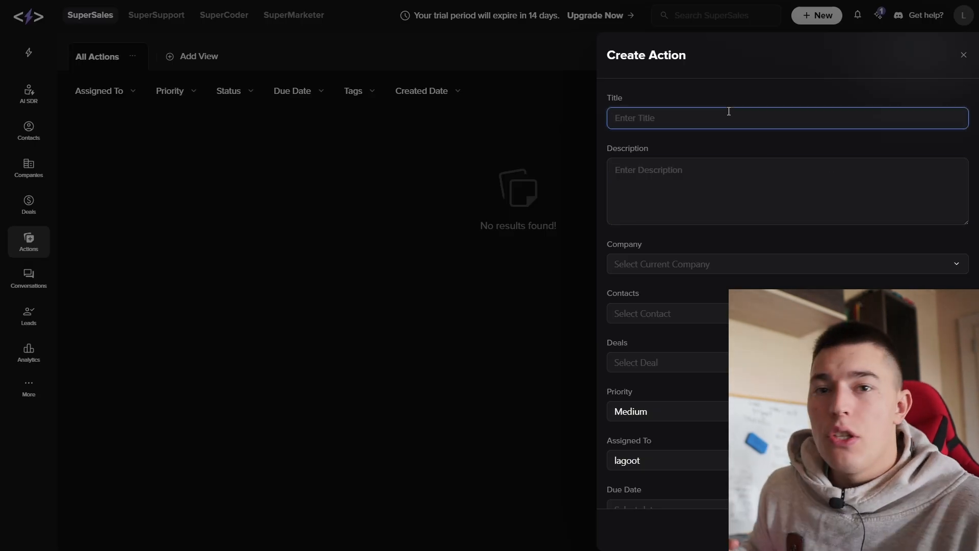
pyautogui.write('Take')
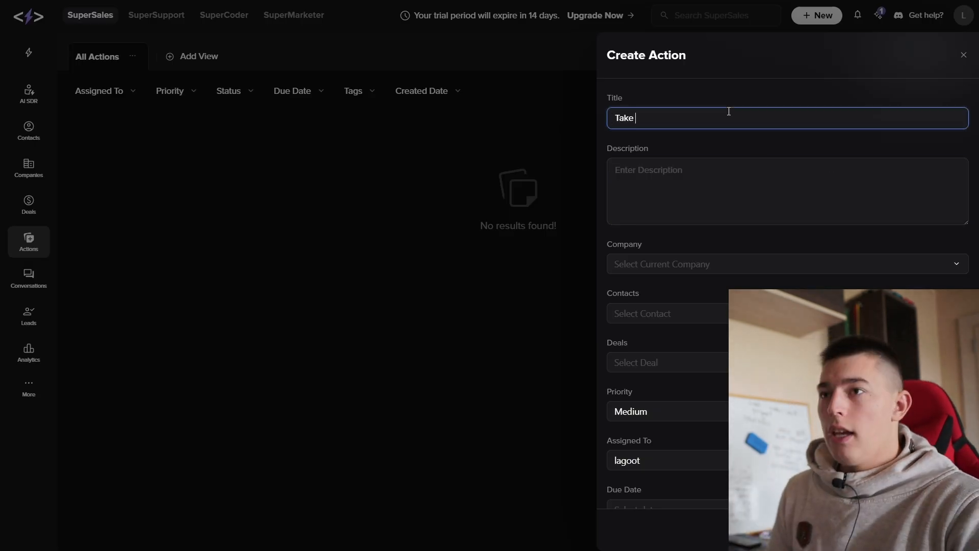
pyautogui.write('care of the lead')
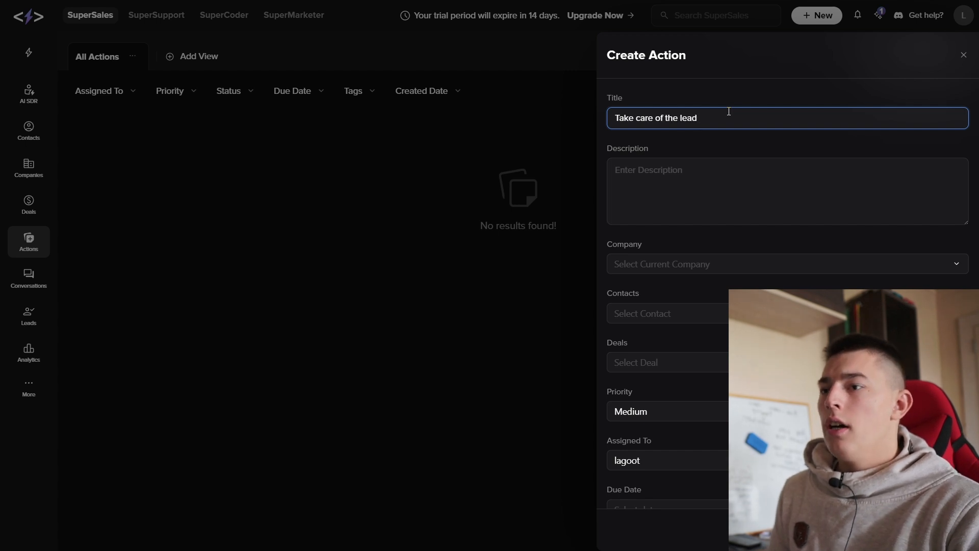
pyautogui.write('XYZ')
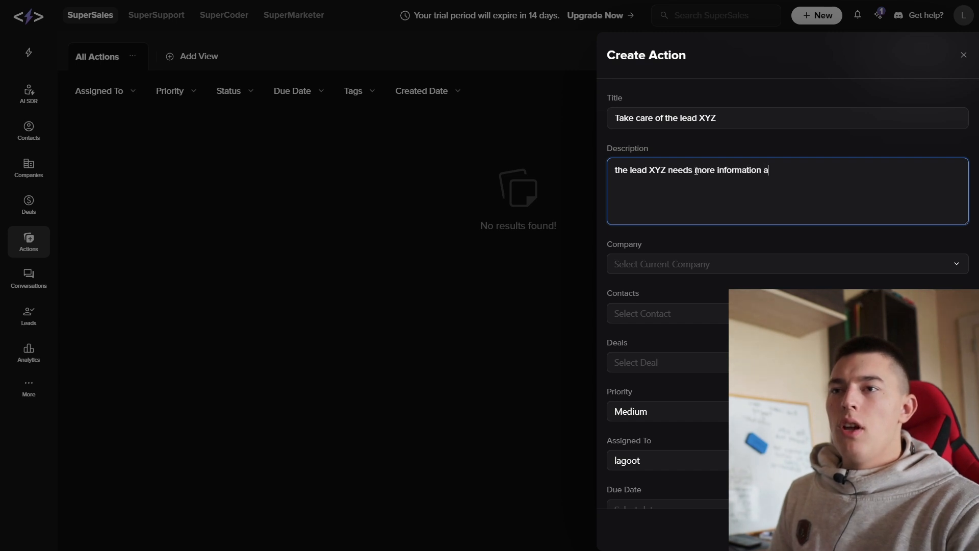
pyautogui.write('bout N')
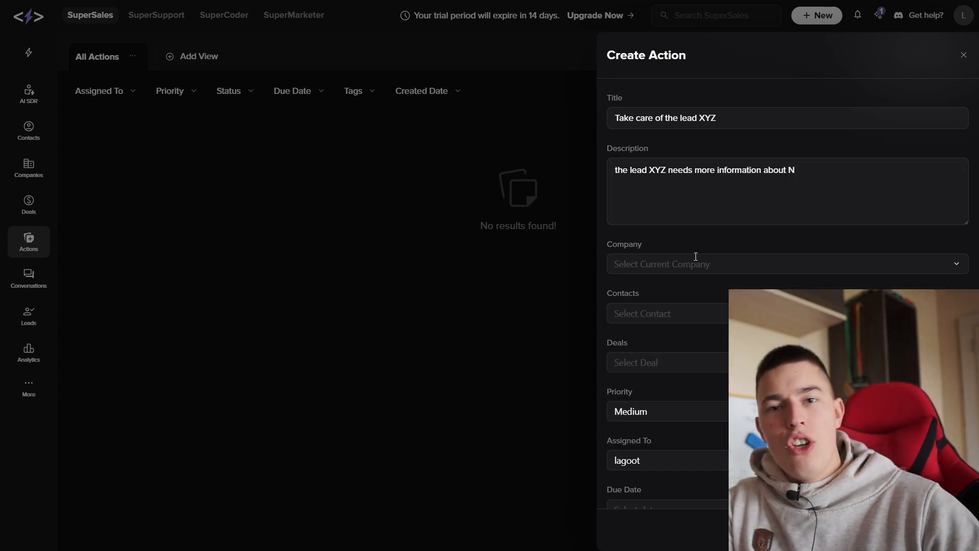
pyautogui.moveTo(710, 382)
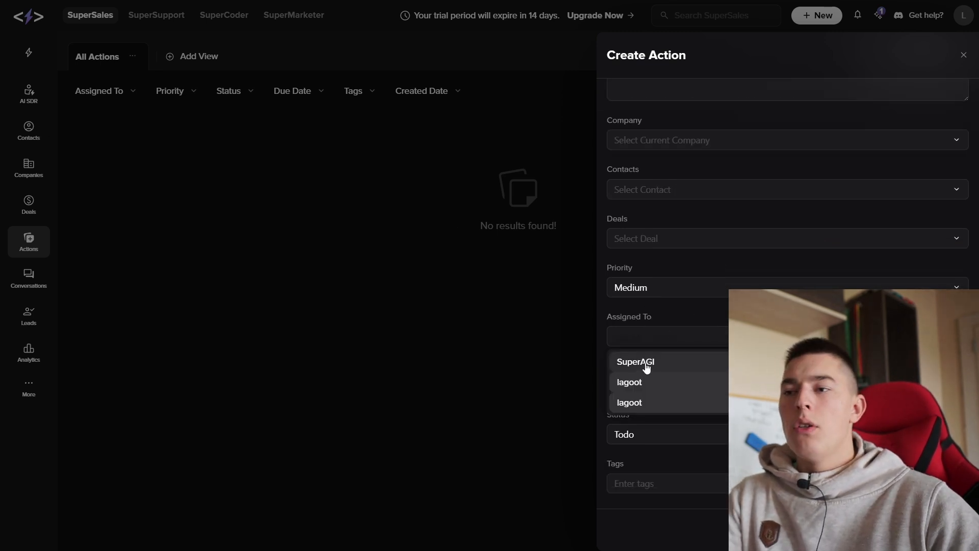
# - Assign the action to a team member, keep status Todo, then discard the form
pyautogui.click(630, 382)
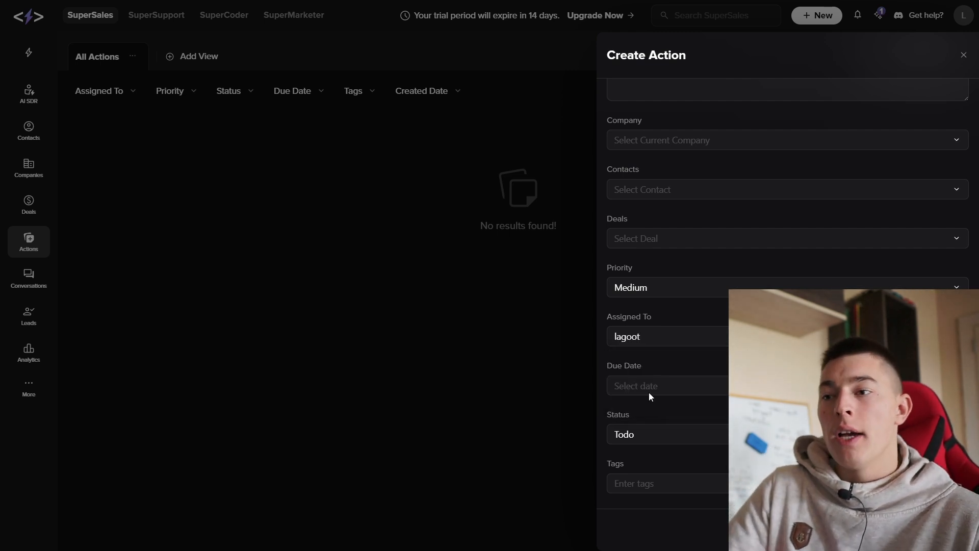
pyautogui.click(686, 434)
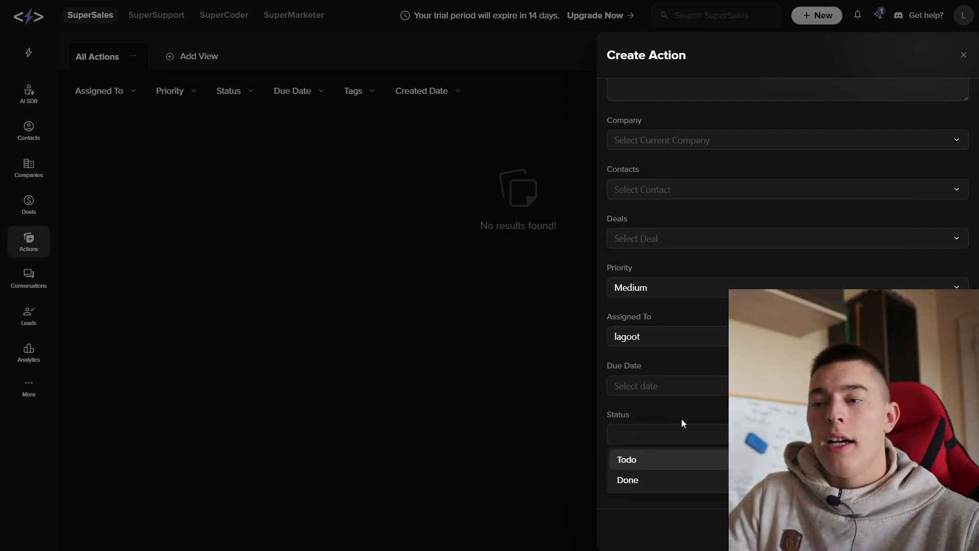
pyautogui.click(626, 459)
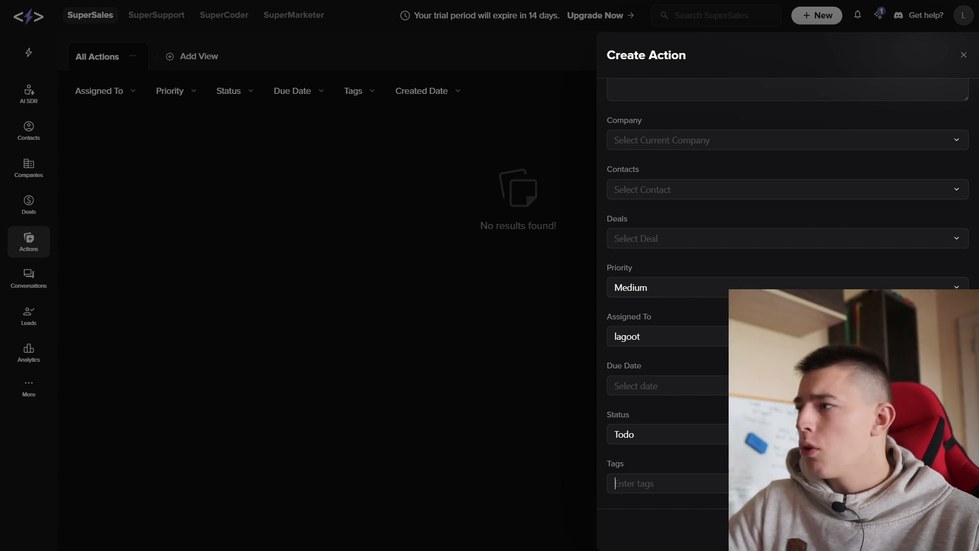
pyautogui.click(963, 55)
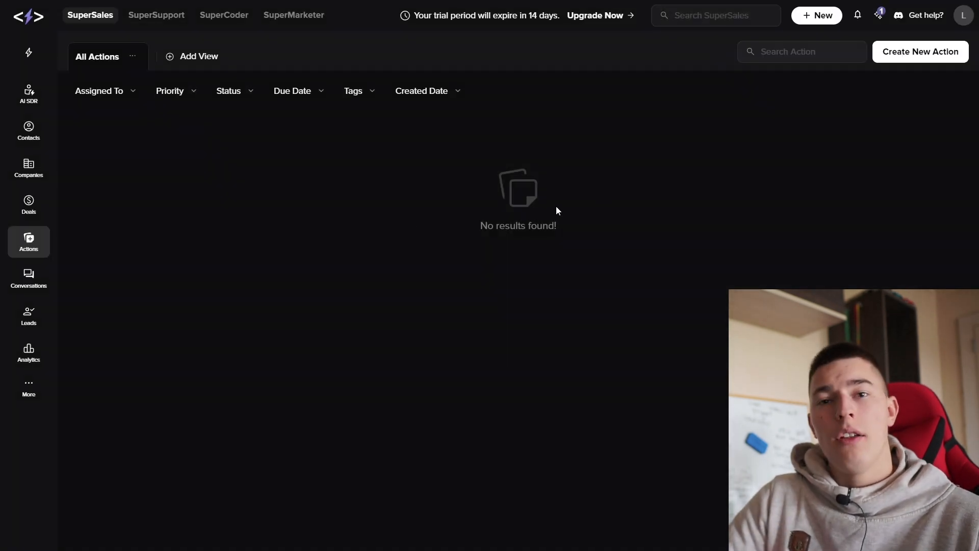
# - In Conversations, read the latest Valley Customer Success email, then move to Leads
pyautogui.click(28, 278)
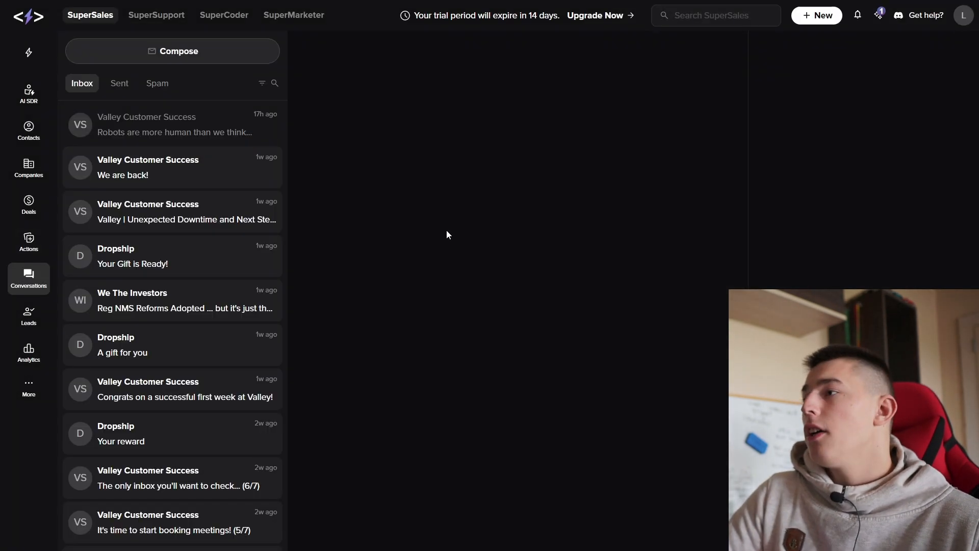
pyautogui.moveTo(437, 223)
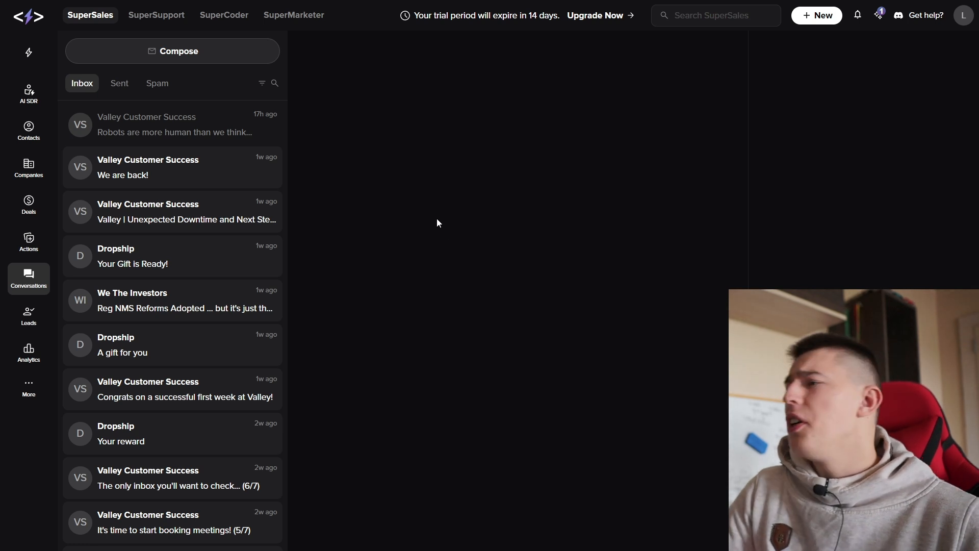
pyautogui.moveTo(435, 218)
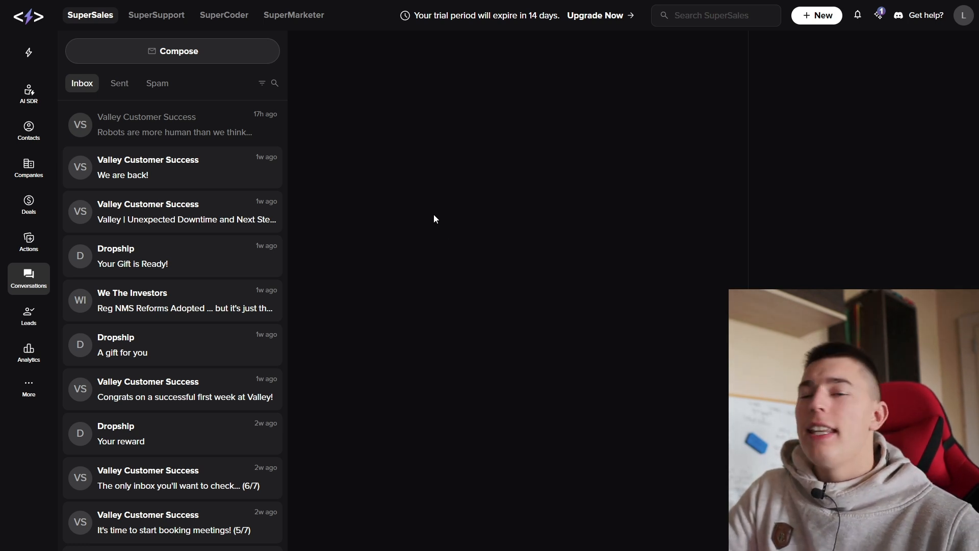
pyautogui.moveTo(272, 151)
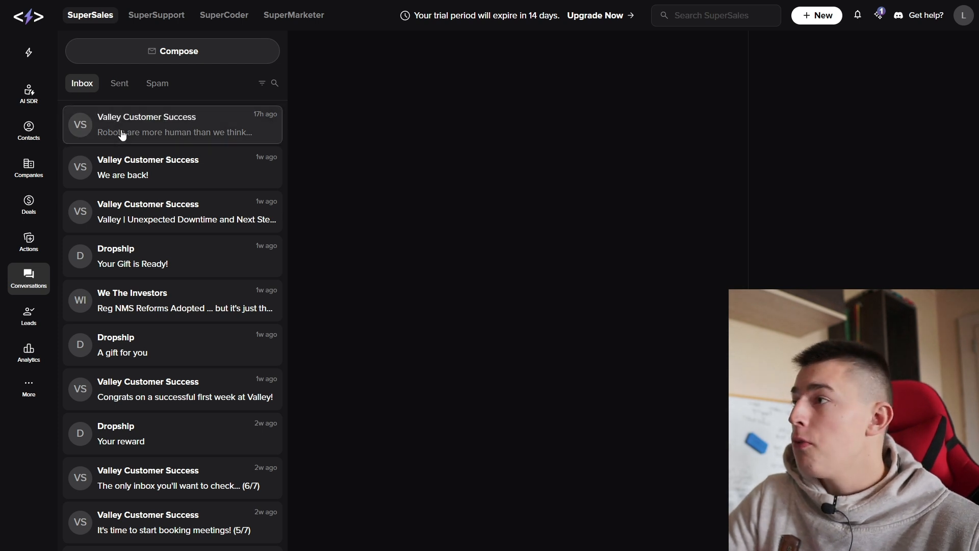
pyautogui.click(173, 124)
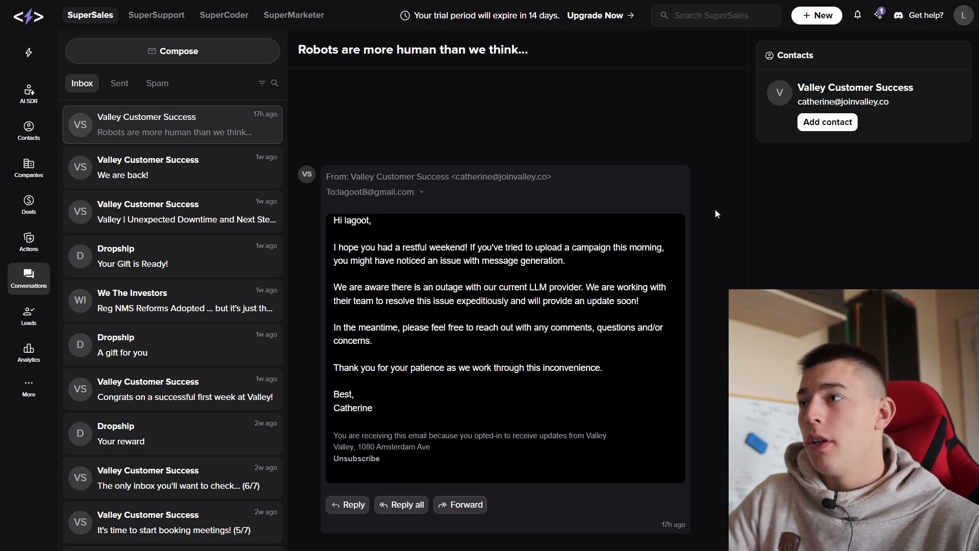
pyautogui.moveTo(538, 205)
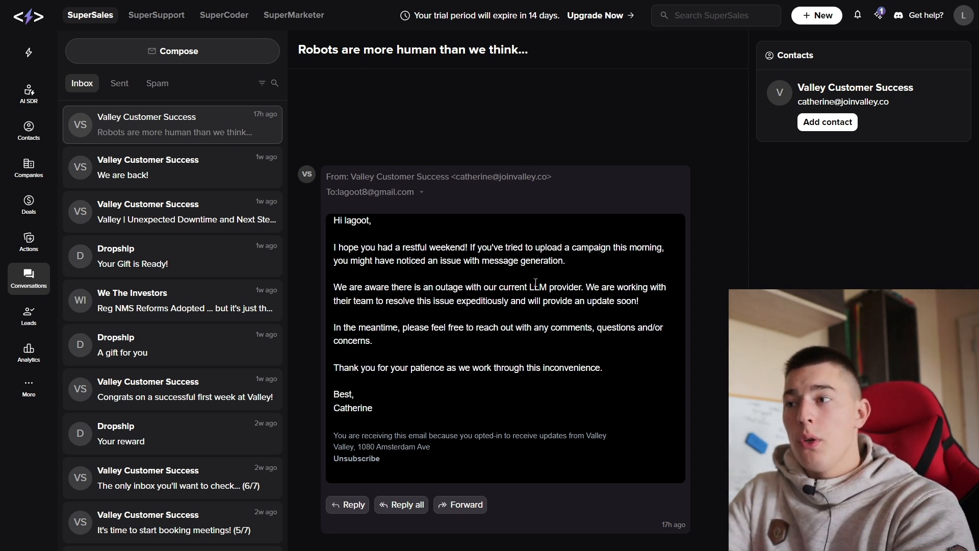
pyautogui.moveTo(533, 144)
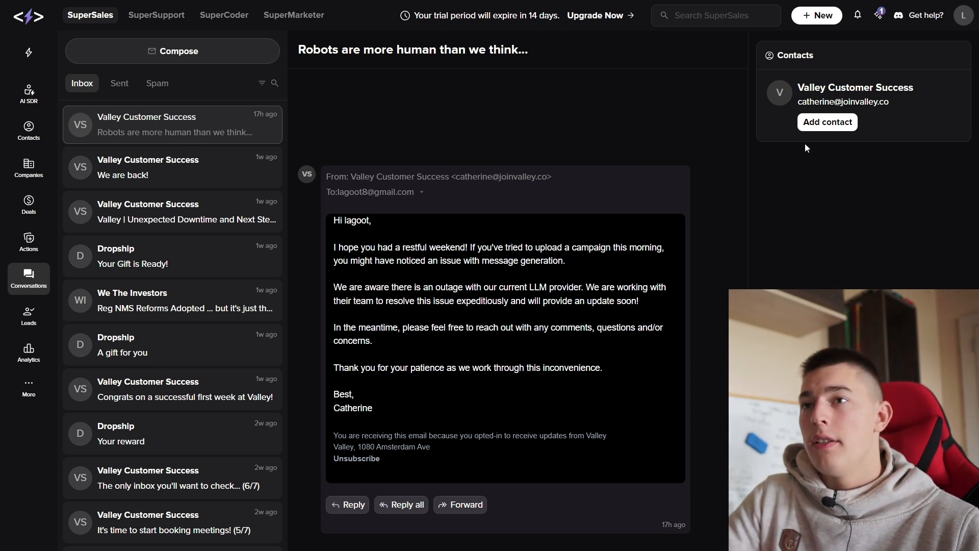
pyautogui.moveTo(880, 128)
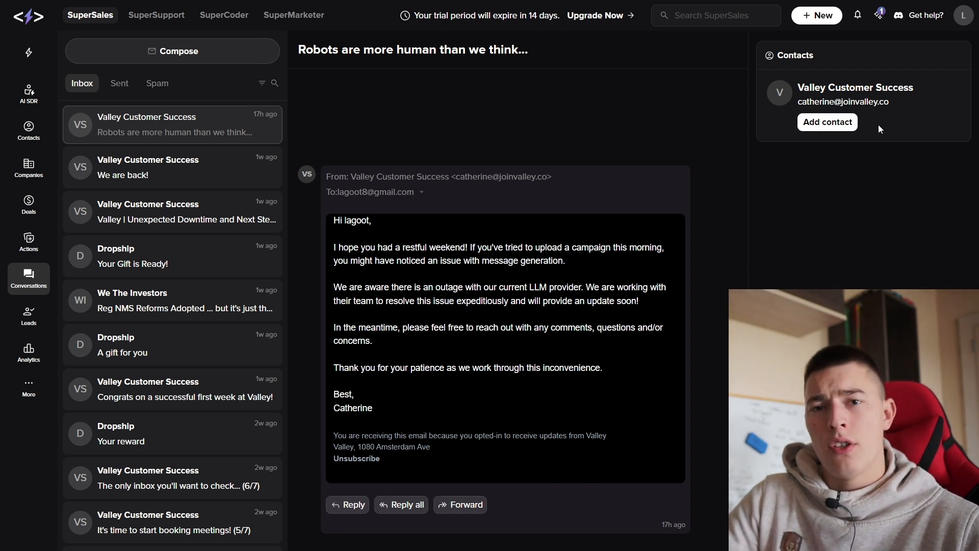
pyautogui.click(28, 315)
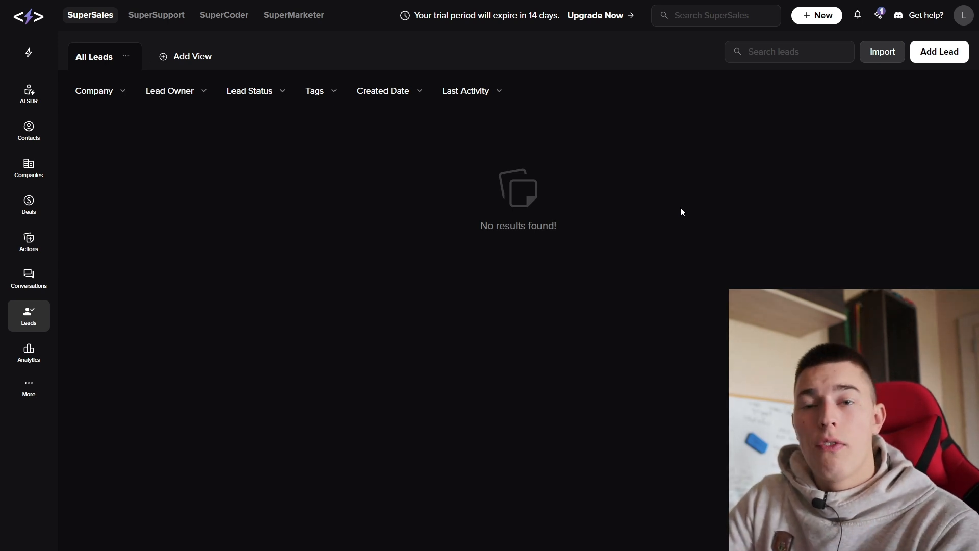
pyautogui.moveTo(861, 210)
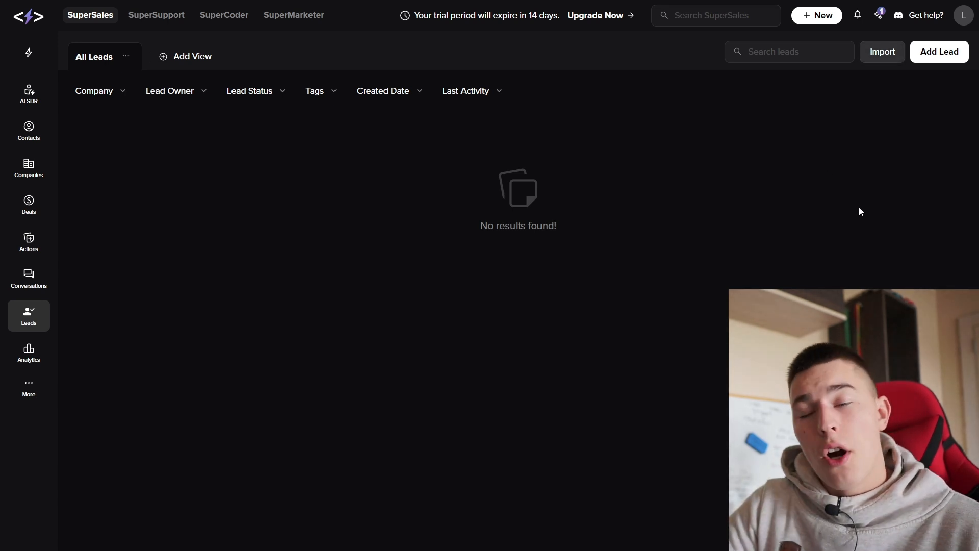
# - View the Add New Lead form and leave it unsaved, moving on to Analytics
pyautogui.click(882, 51)
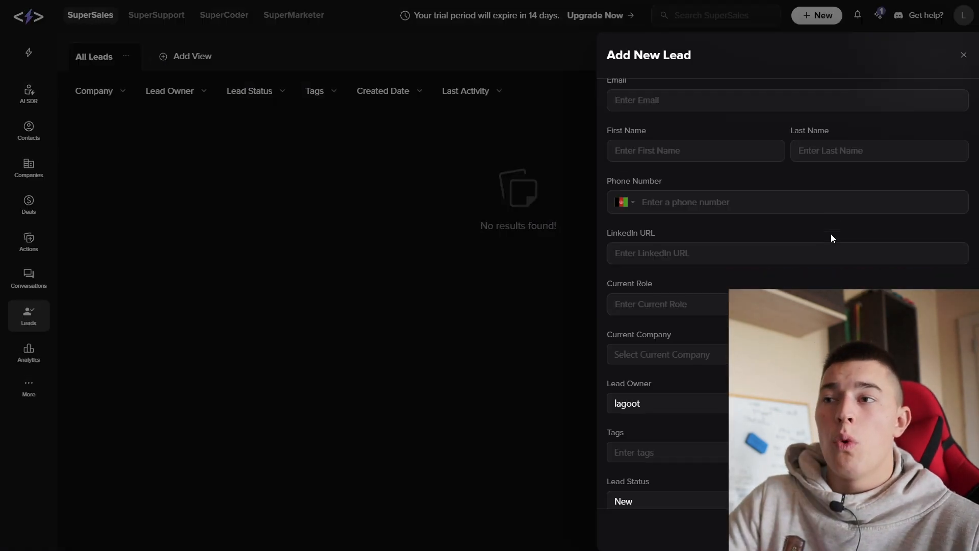
pyautogui.click(29, 352)
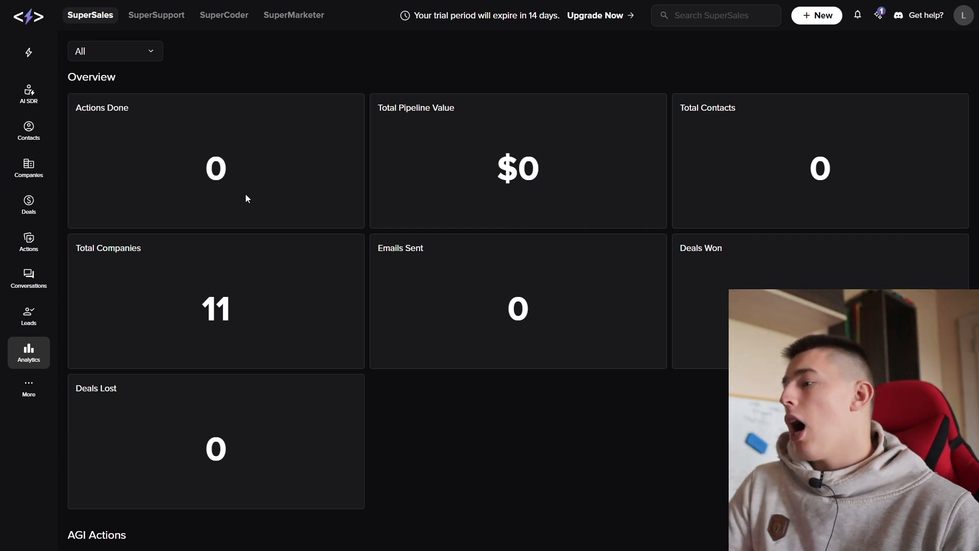
# - Scroll the Analytics dashboard to User Analytics and choose whose analytics to show
pyautogui.scroll(-3)
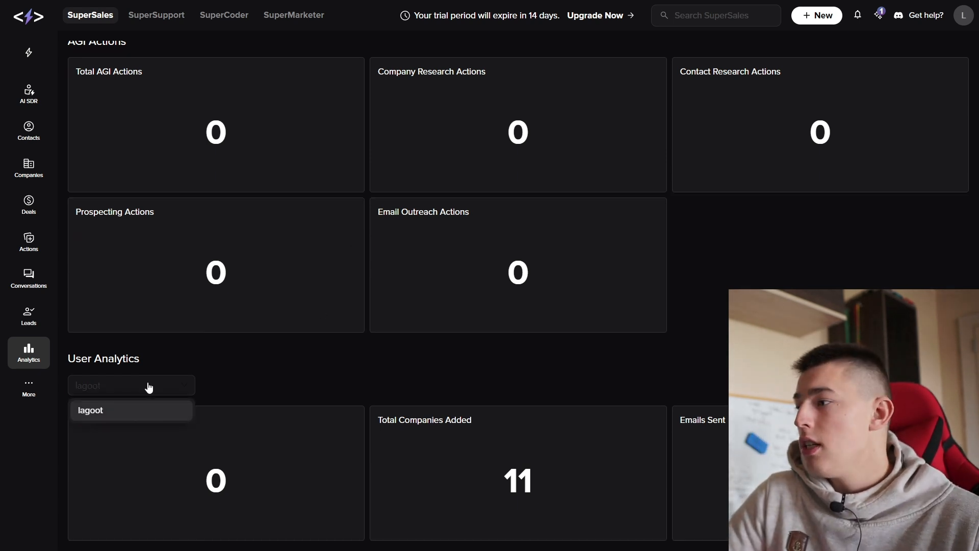
pyautogui.click(91, 410)
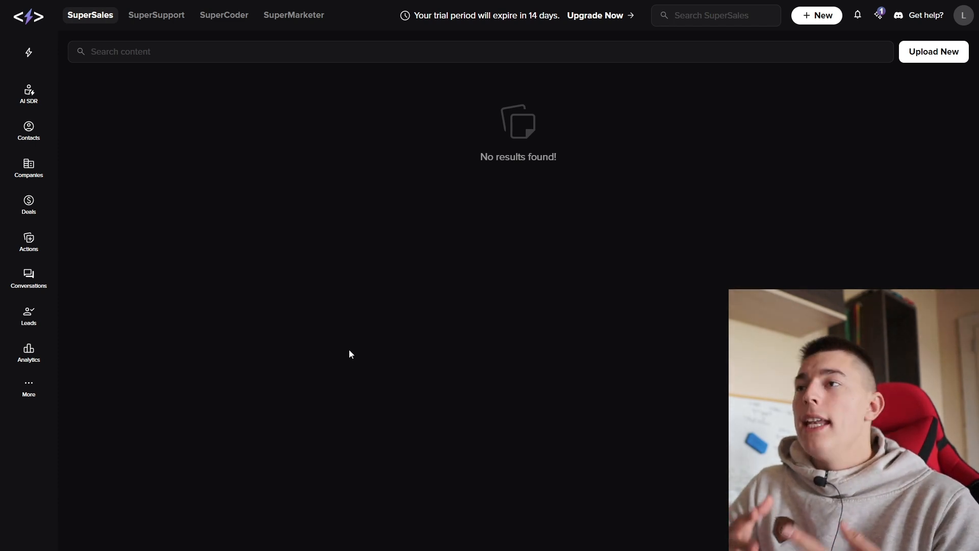
pyautogui.moveTo(629, 261)
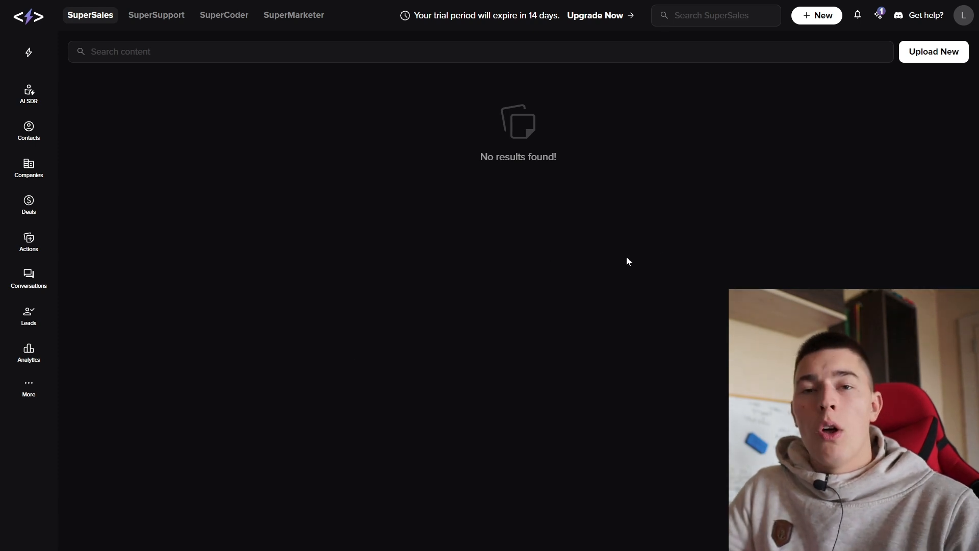
pyautogui.moveTo(346, 156)
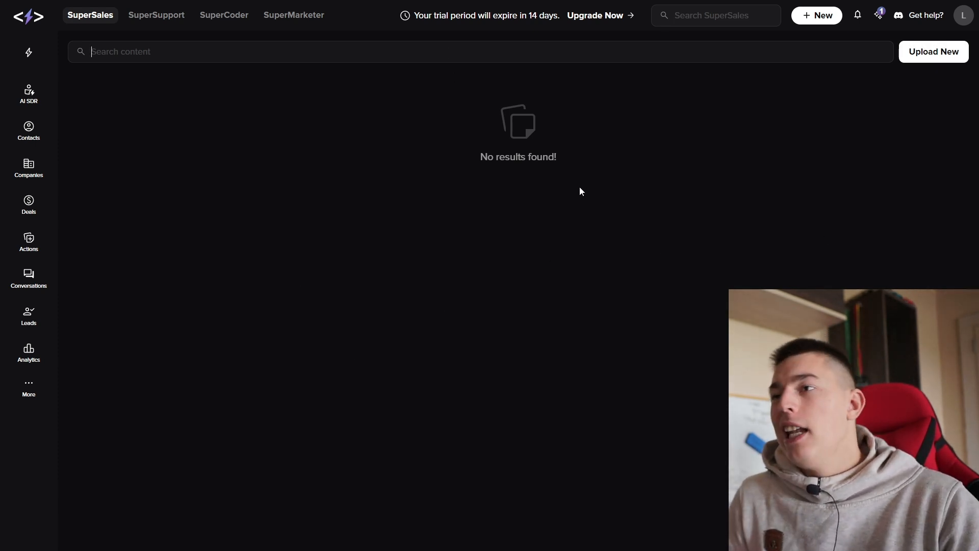
pyautogui.moveTo(922, 84)
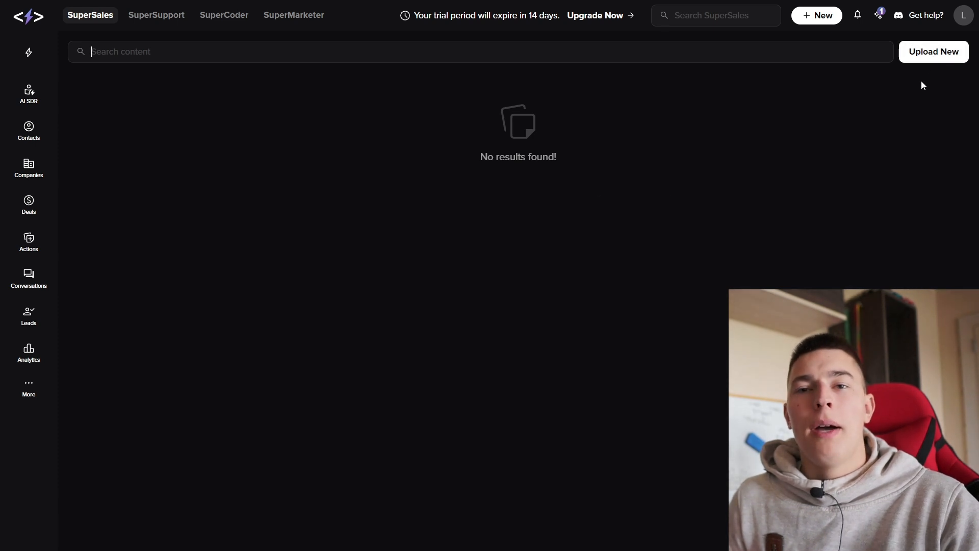
pyautogui.moveTo(492, 268)
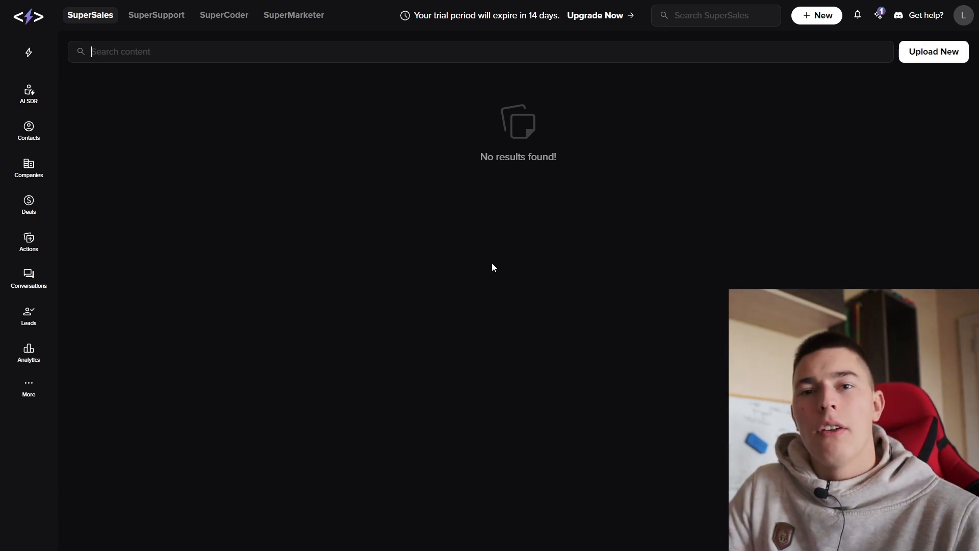
# - Start a new AI SDR campaign named 'first campaign' targeting the Sales department at C-Level seniority
pyautogui.click(29, 94)
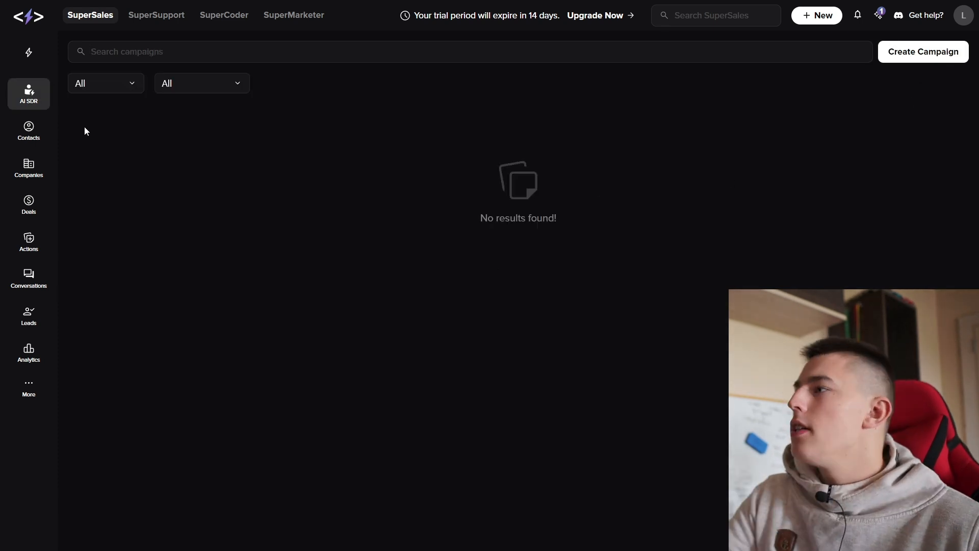
pyautogui.moveTo(29, 95)
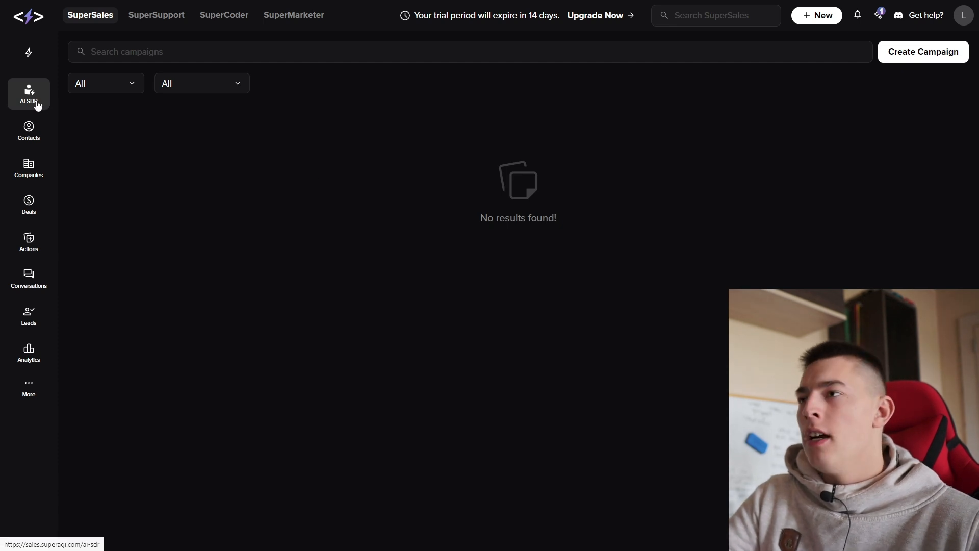
pyautogui.click(923, 51)
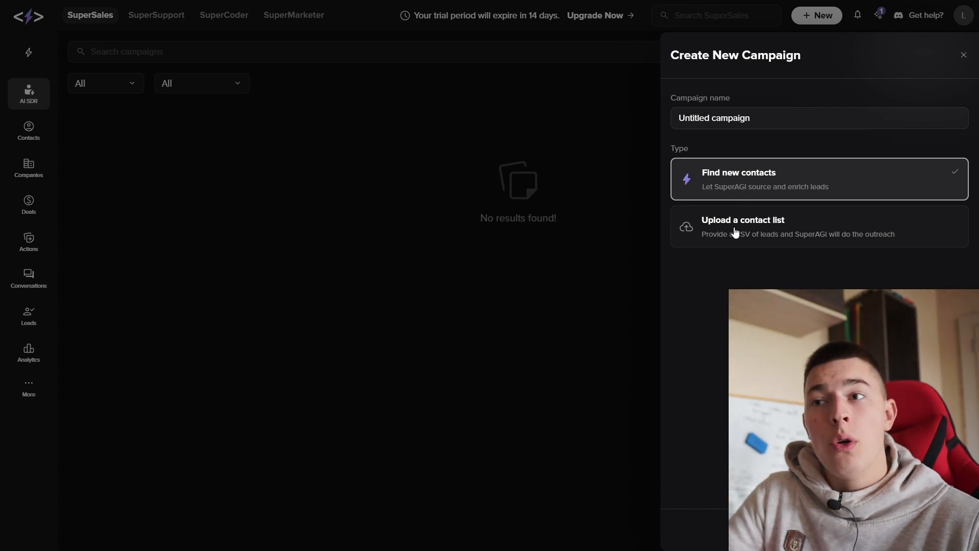
pyautogui.moveTo(762, 137)
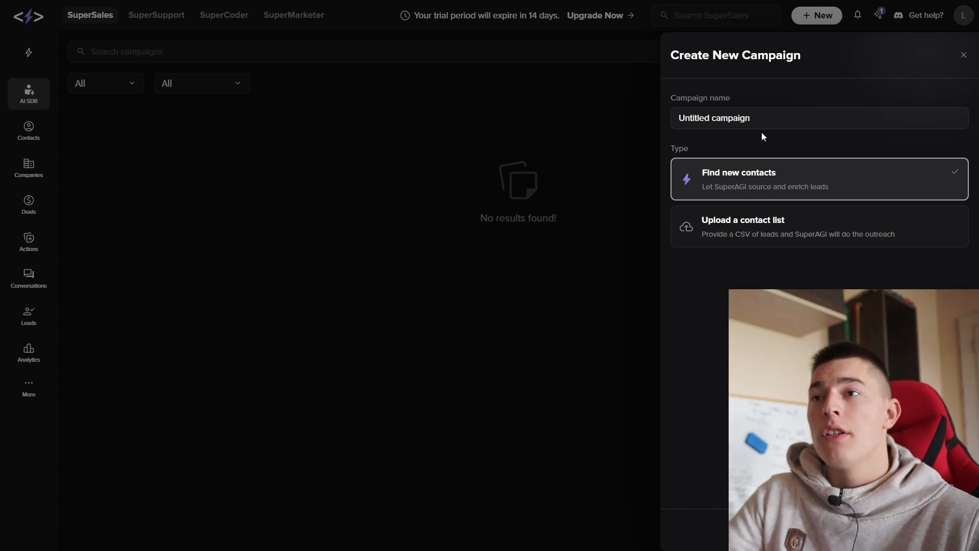
pyautogui.write('firs')
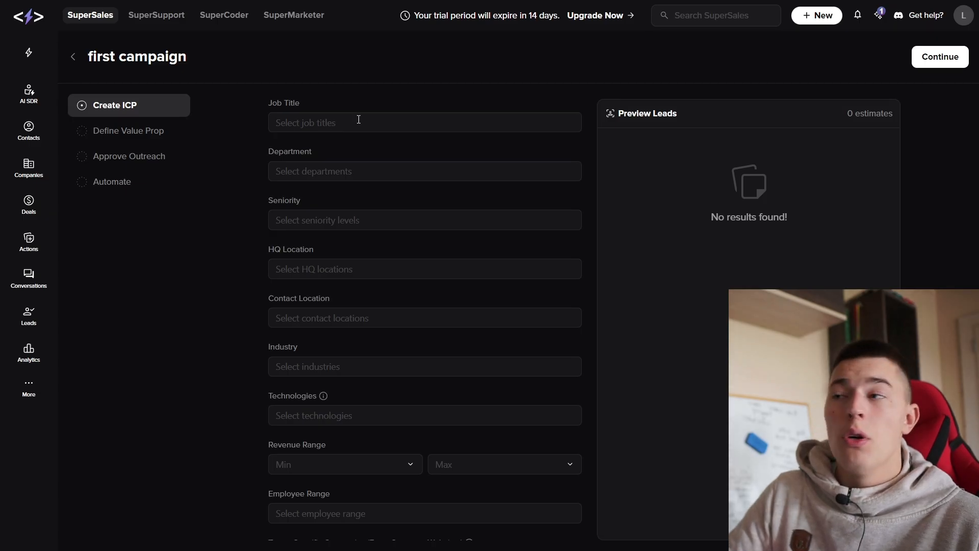
pyautogui.moveTo(350, 121)
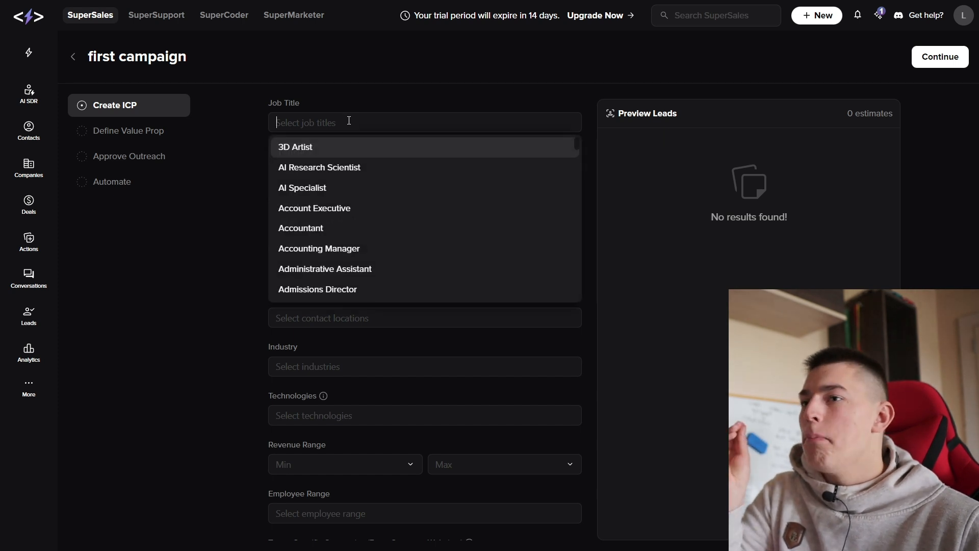
pyautogui.write('sales')
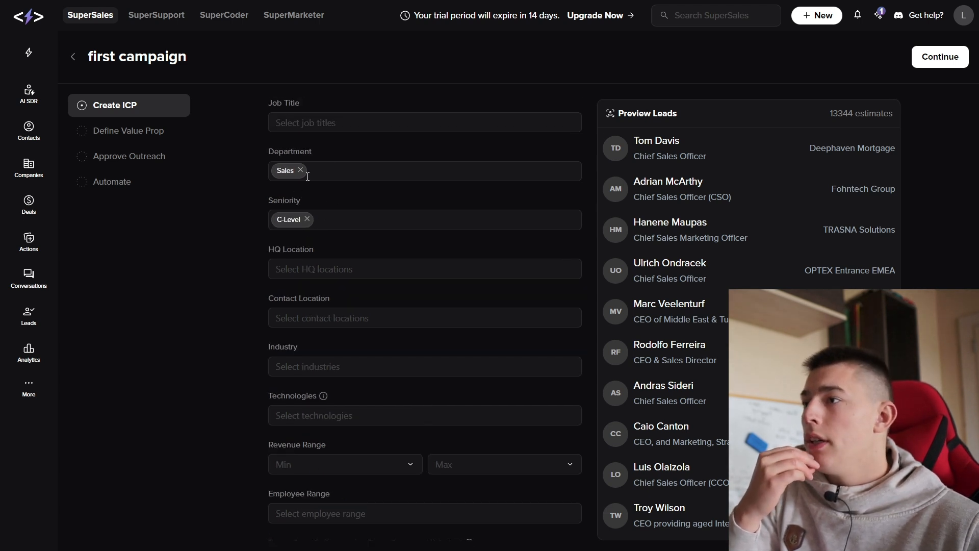
# - Set HQ Location to United States and Employee Range to 1-10 and 11-50
pyautogui.click(424, 269)
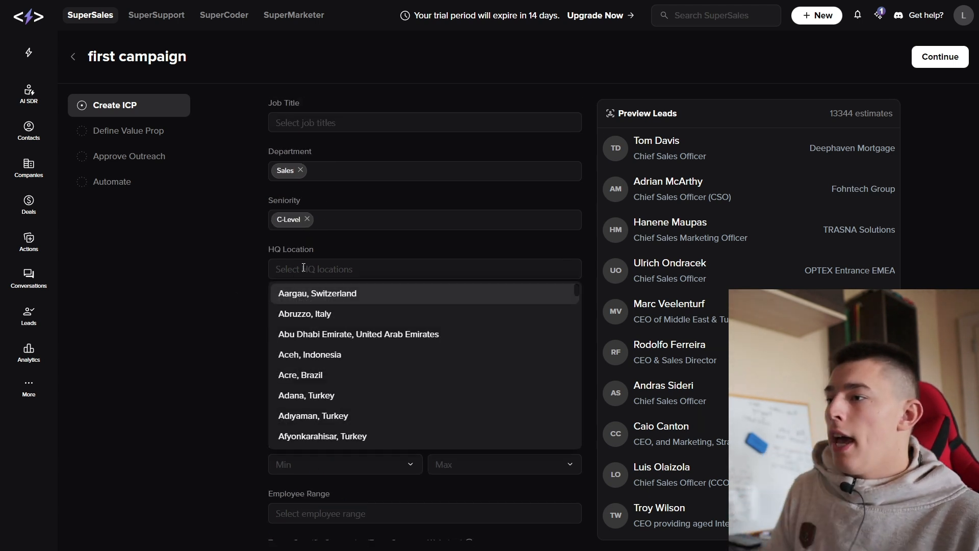
pyautogui.write('United States')
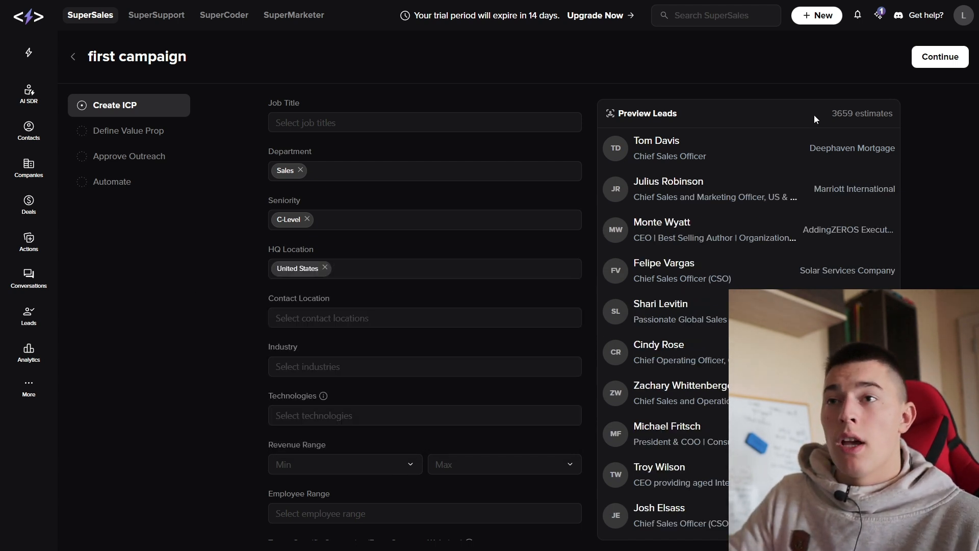
pyautogui.scroll(-3)
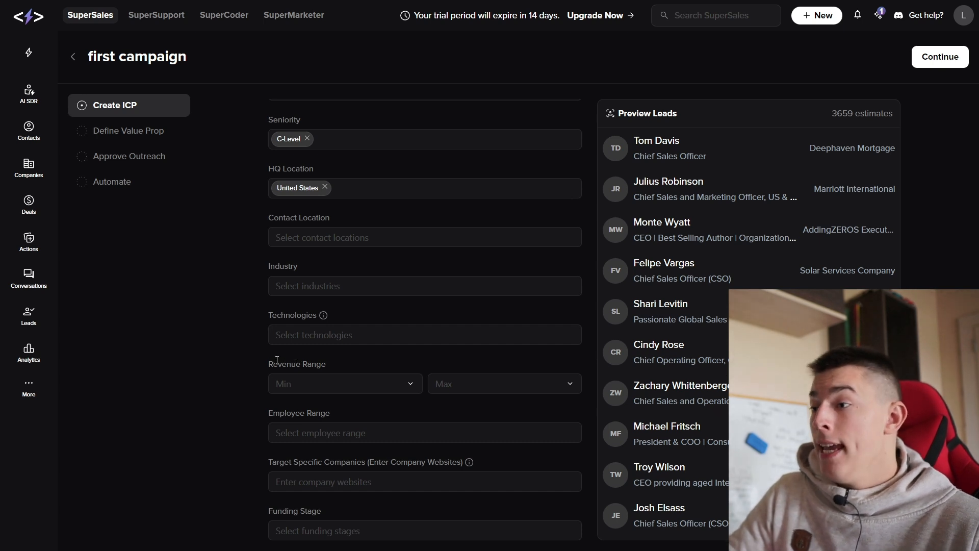
pyautogui.click(425, 432)
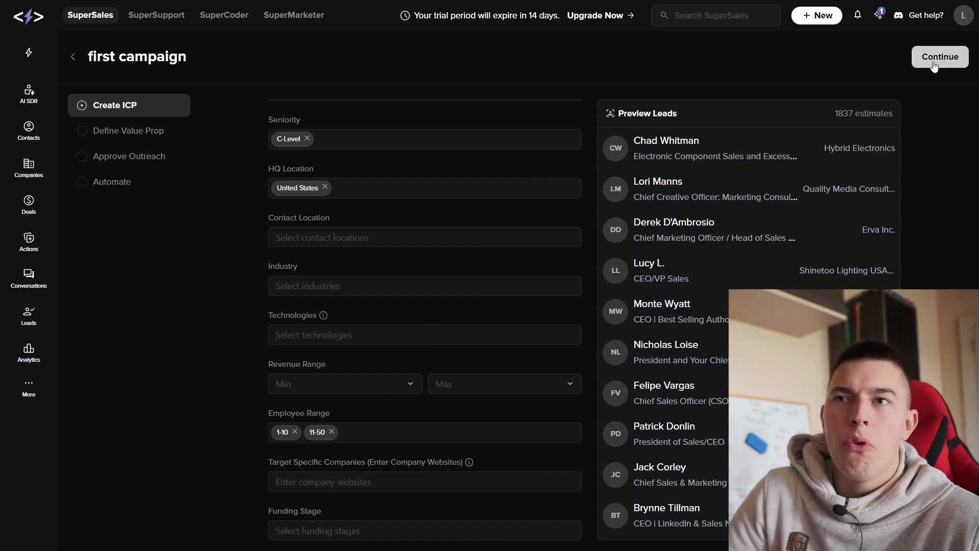
pyautogui.click(938, 57)
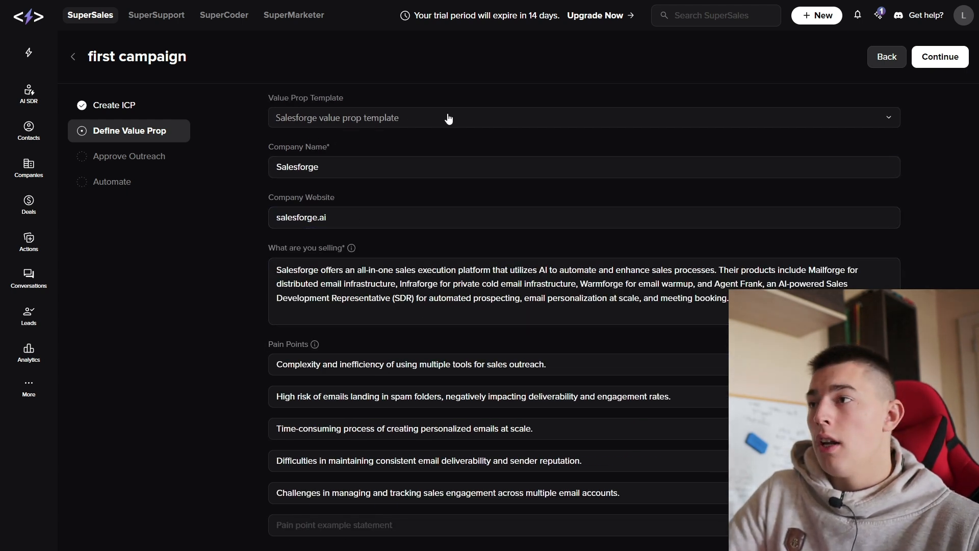
pyautogui.scroll(-3)
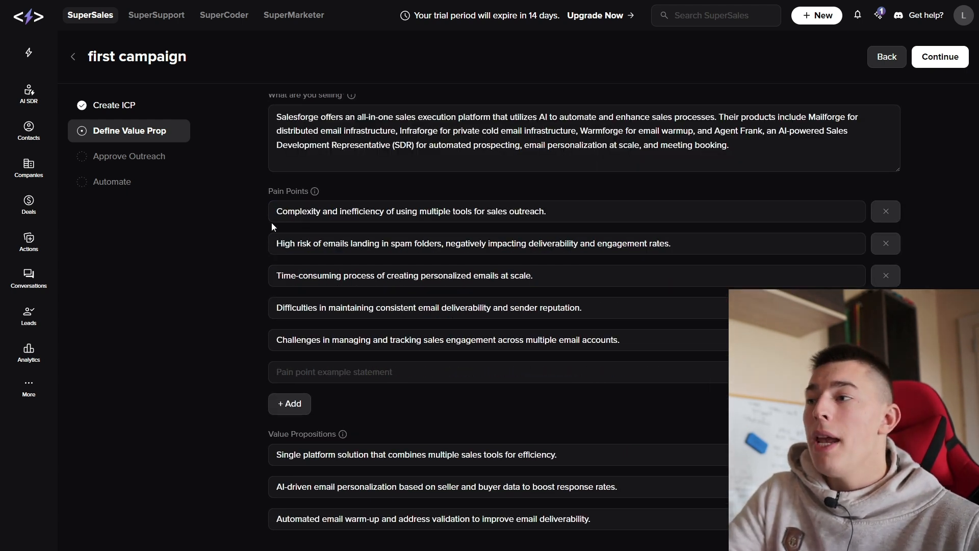
pyautogui.scroll(-3)
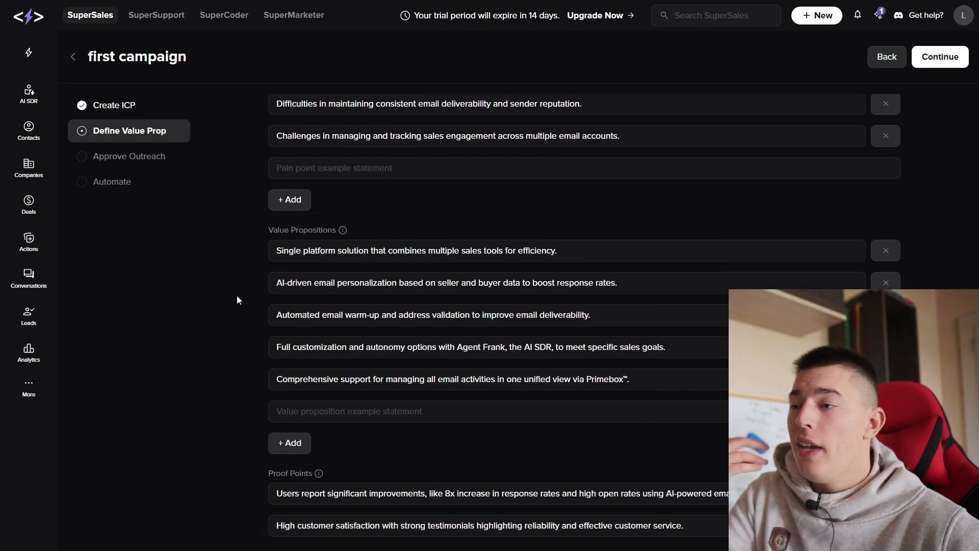
pyautogui.click(446, 282)
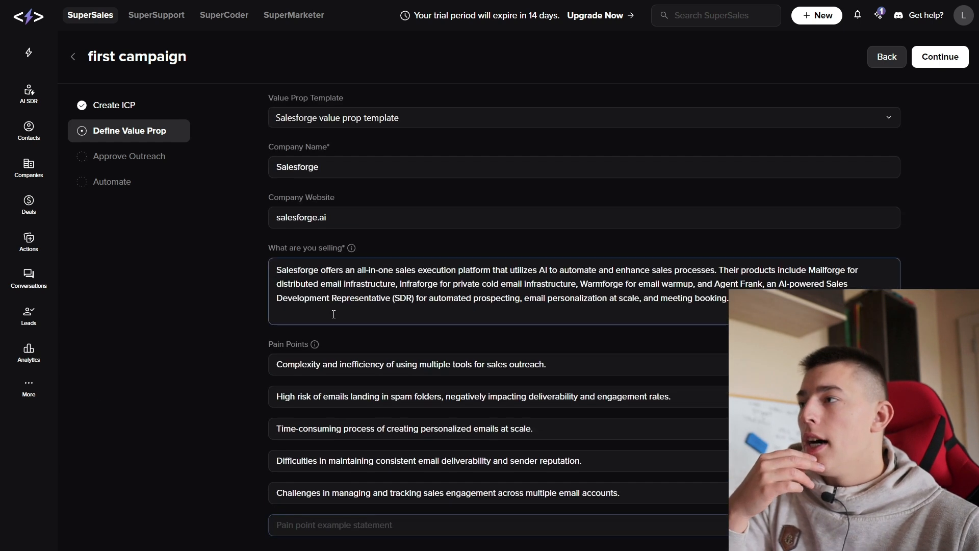
pyautogui.scroll(-3)
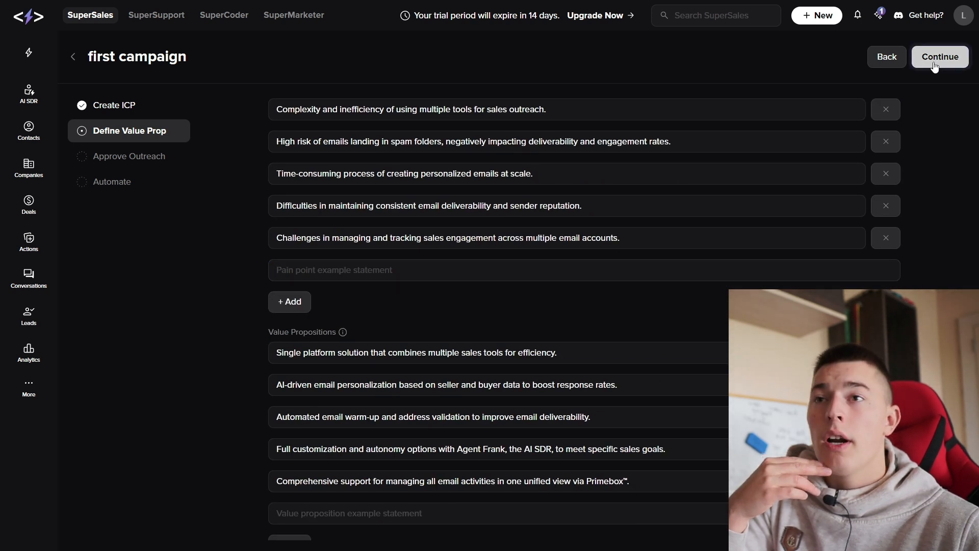
# - Advance to Approve Outreach and review the AI-personalized Salesforge email and follow-up
pyautogui.click(939, 57)
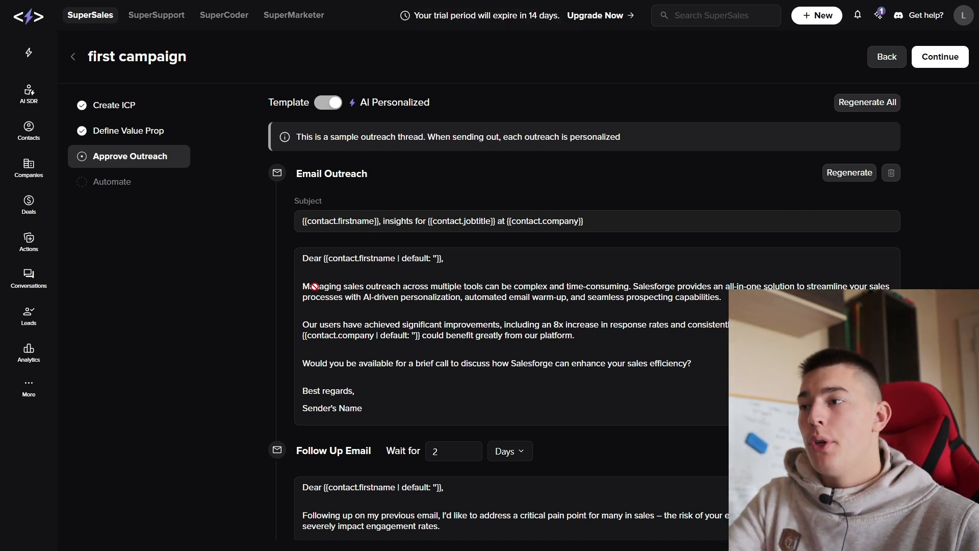
pyautogui.scroll(-3)
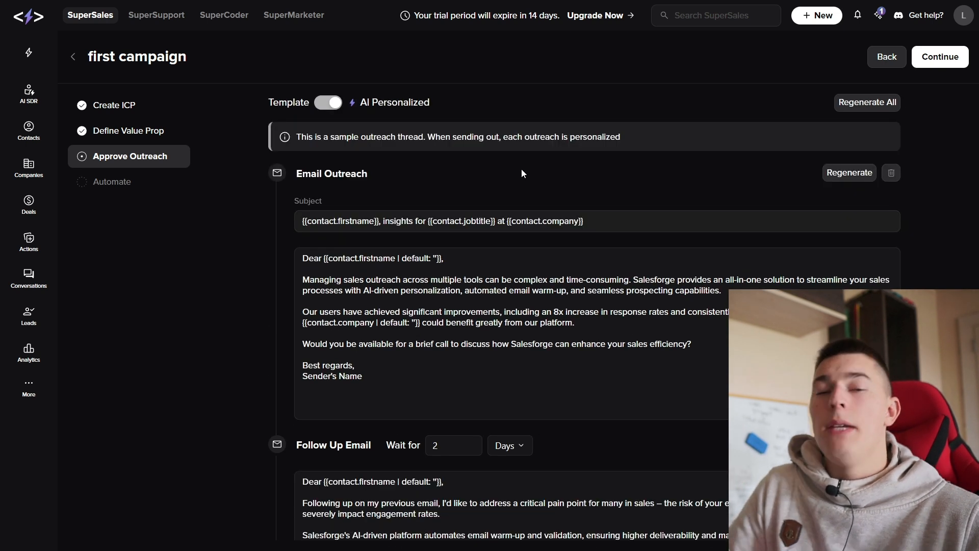
pyautogui.moveTo(733, 141)
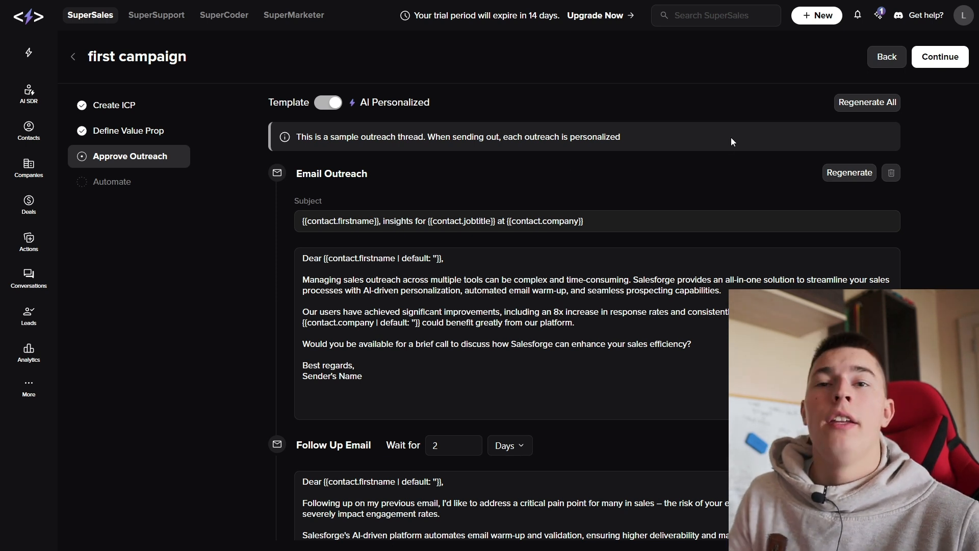
pyautogui.moveTo(523, 297)
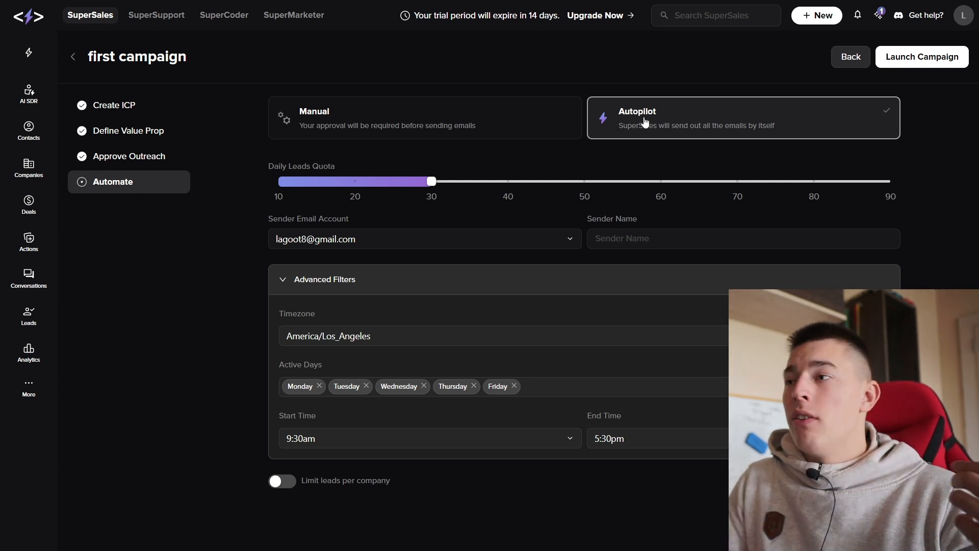
pyautogui.moveTo(398, 129)
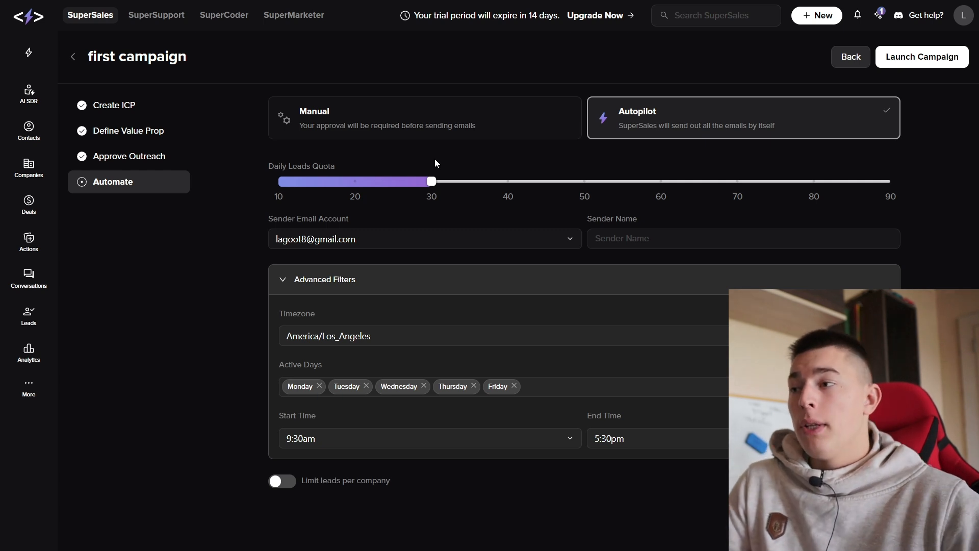
# - Choose Autopilot on the Automate step with a 30-lead daily quota, weekdays 9:30am–5:30pm
pyautogui.click(743, 237)
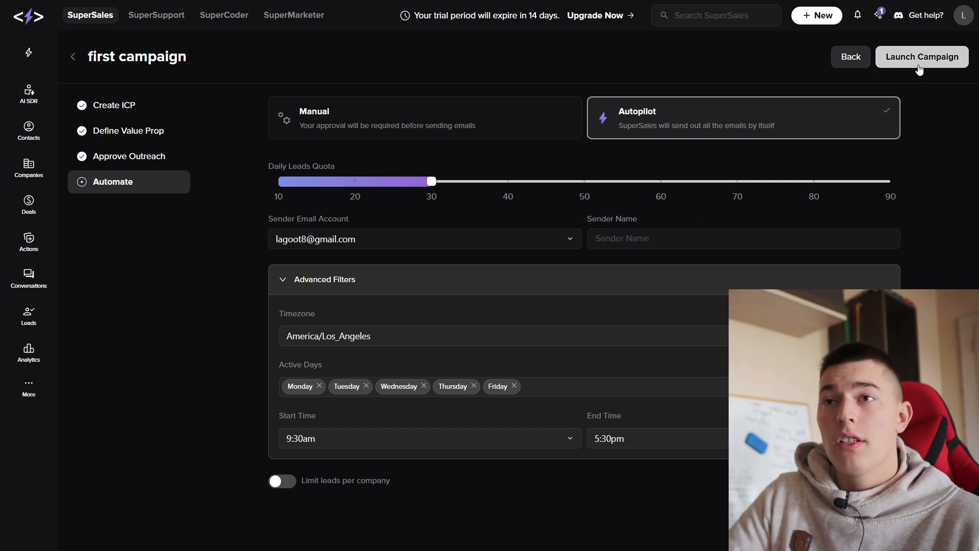
pyautogui.moveTo(190, 205)
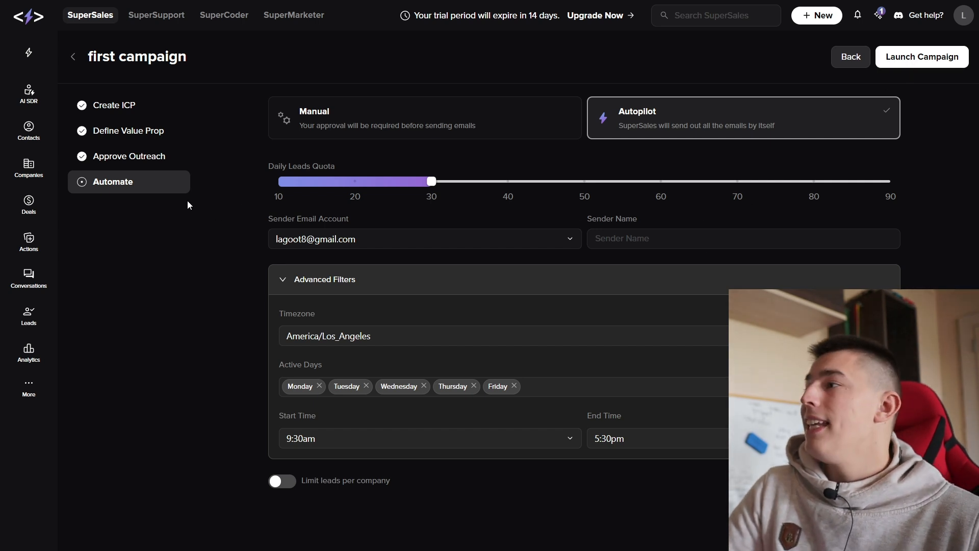
pyautogui.moveTo(29, 277)
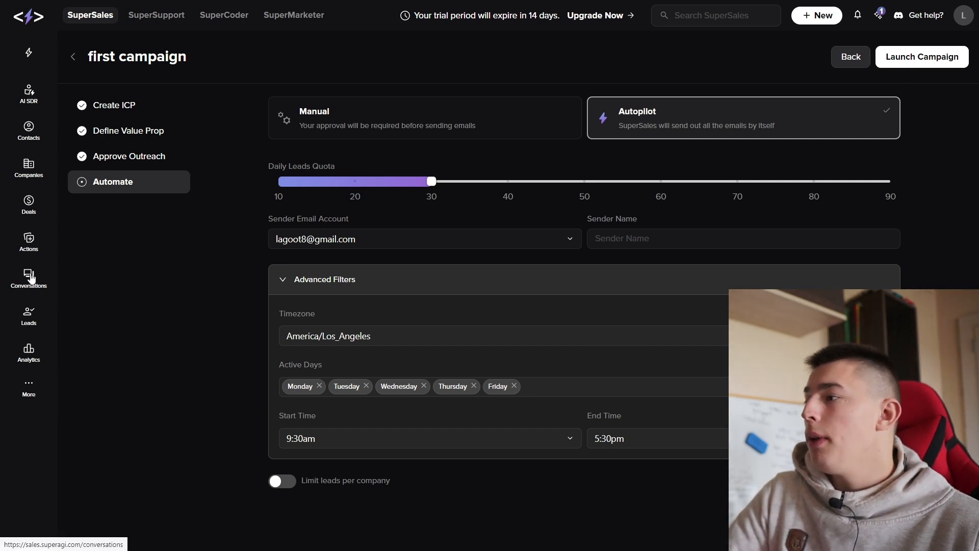
pyautogui.click(28, 280)
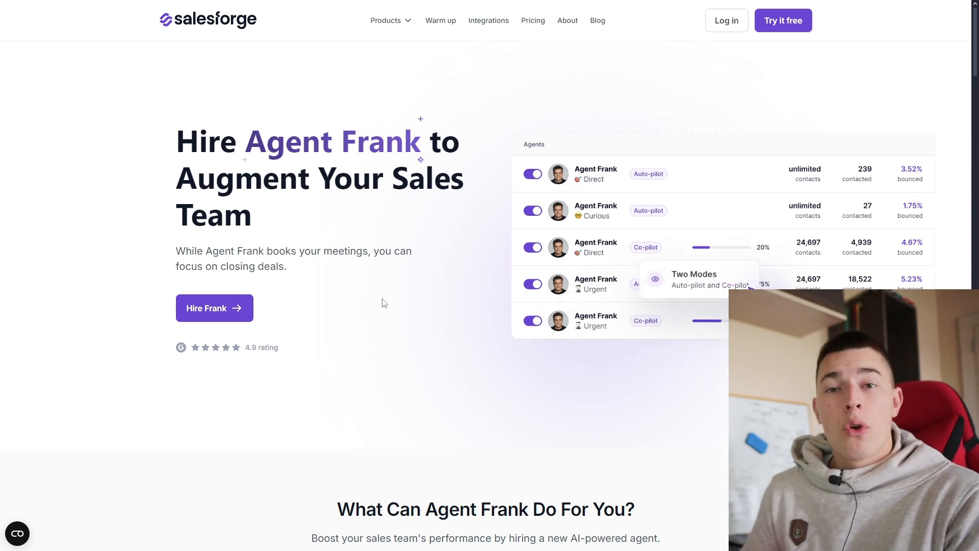
# - Scroll the Agent Frank page through features, onboarding steps and autonomy modes to the savings calculator
pyautogui.scroll(-3)
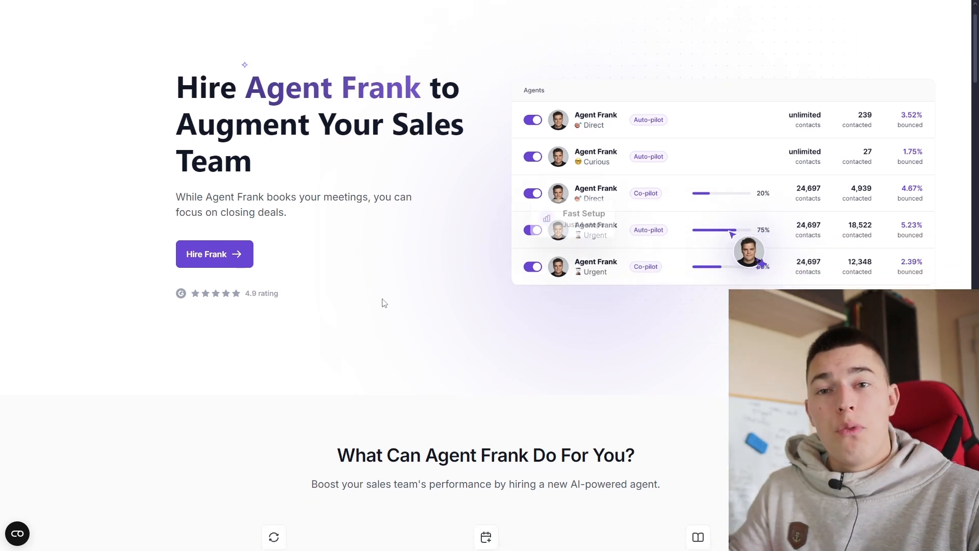
pyautogui.scroll(-3)
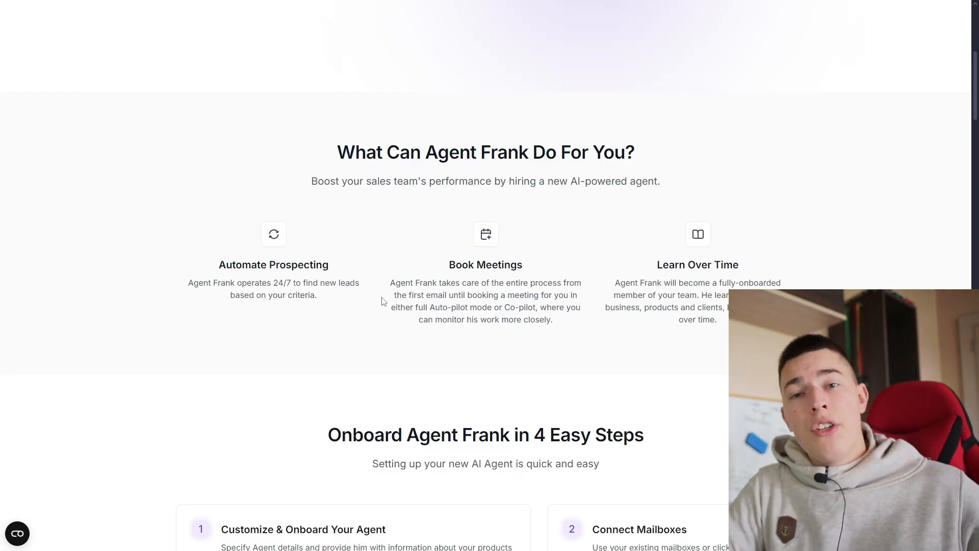
pyautogui.scroll(-3)
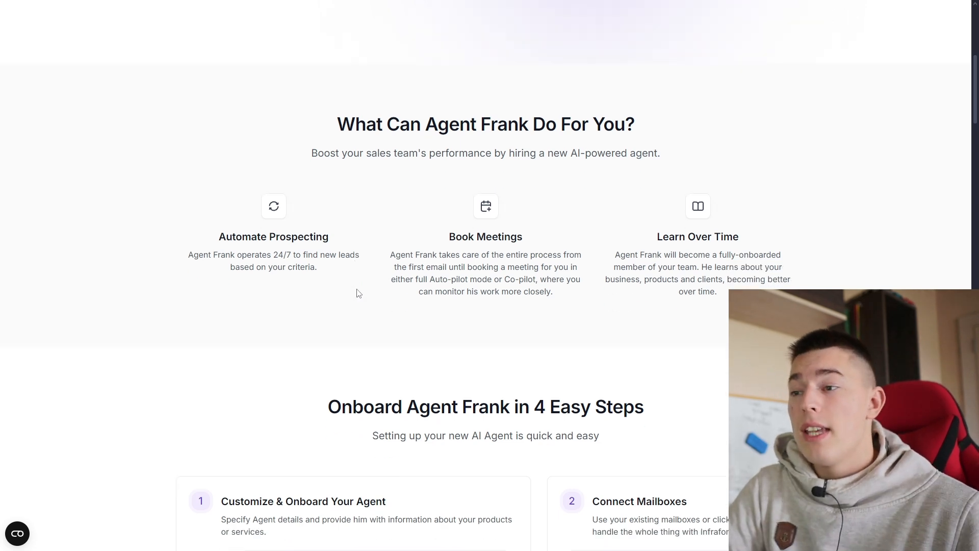
pyautogui.scroll(-3)
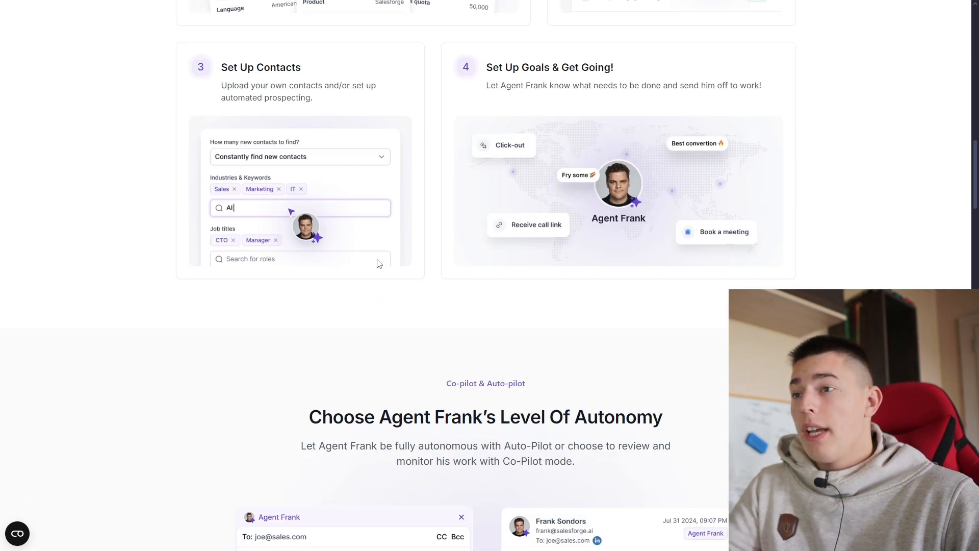
pyautogui.scroll(-3)
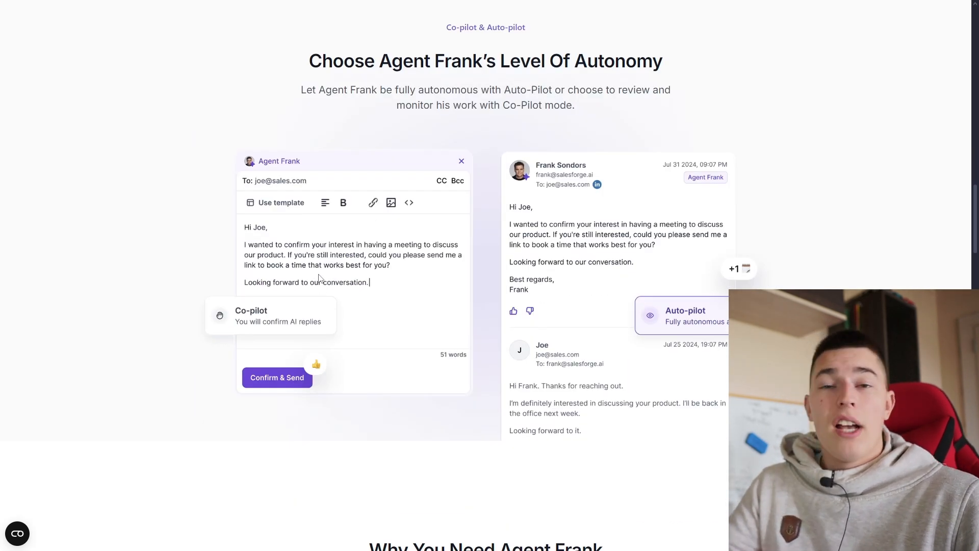
pyautogui.scroll(-3)
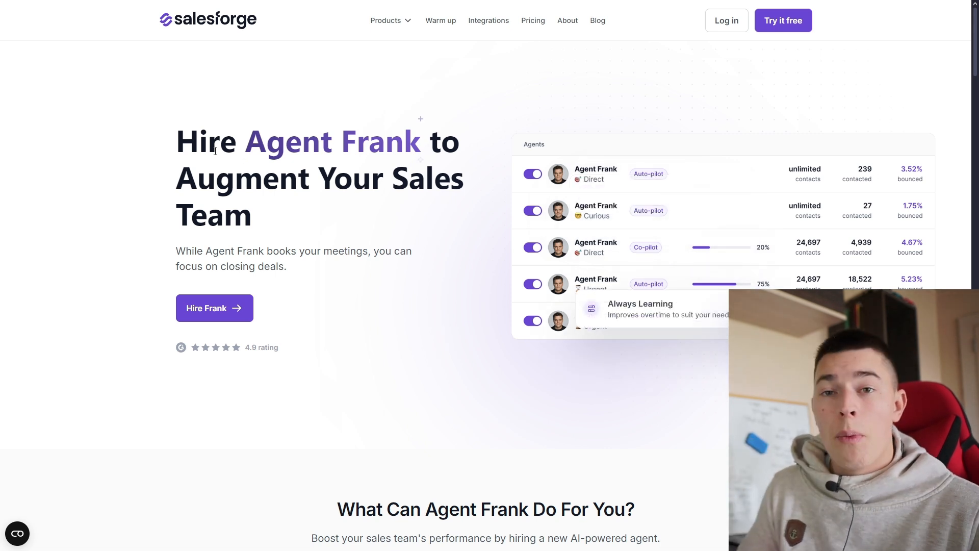
pyautogui.scroll(-3)
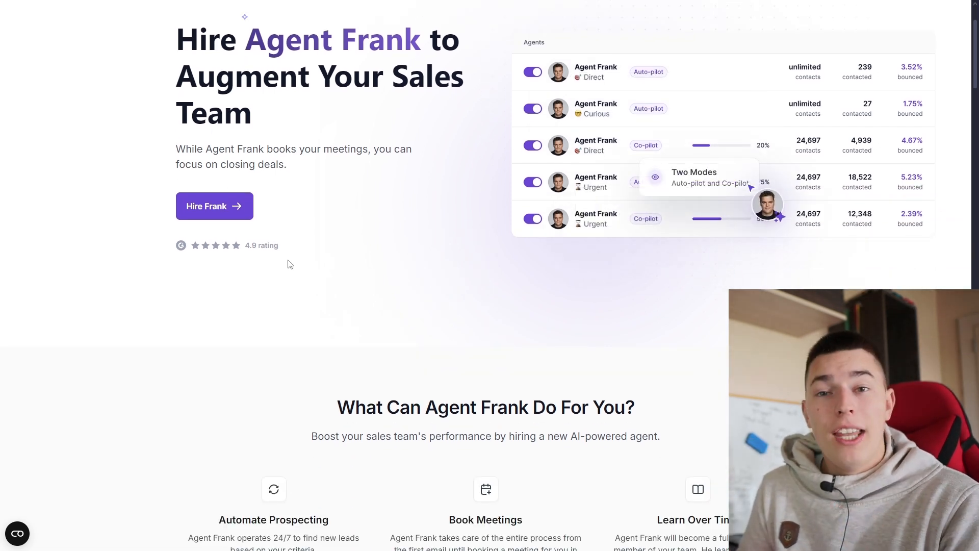
pyautogui.scroll(-3)
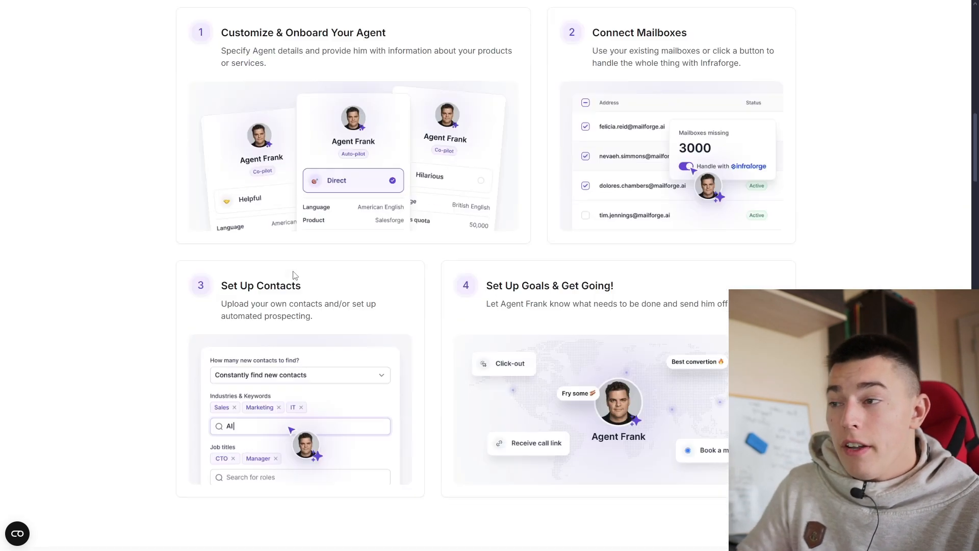
pyautogui.scroll(-3)
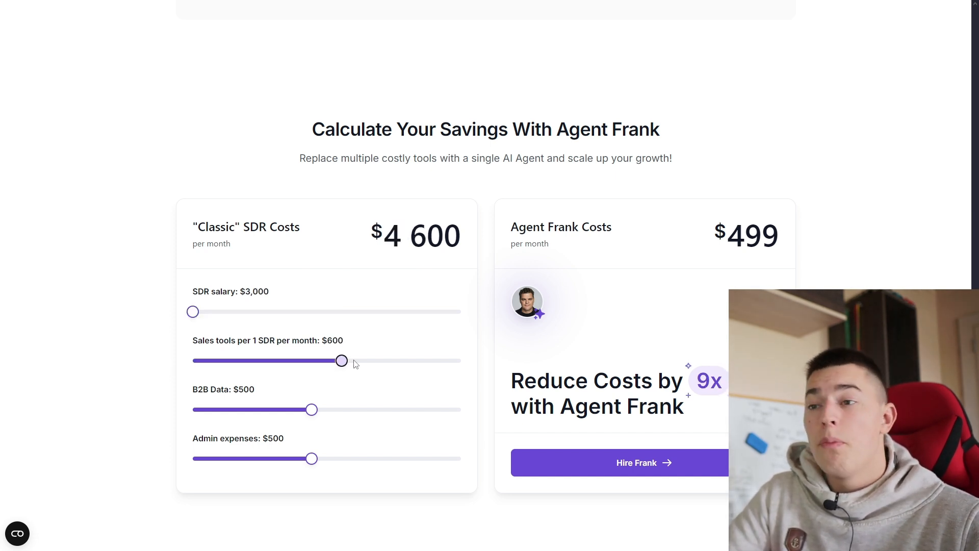
# - Raise the SDR salary slider to $7,500, showing $9,100 classic costs and an 18x cost reduction
pyautogui.moveTo(193, 312); pyautogui.dragTo(268, 312)
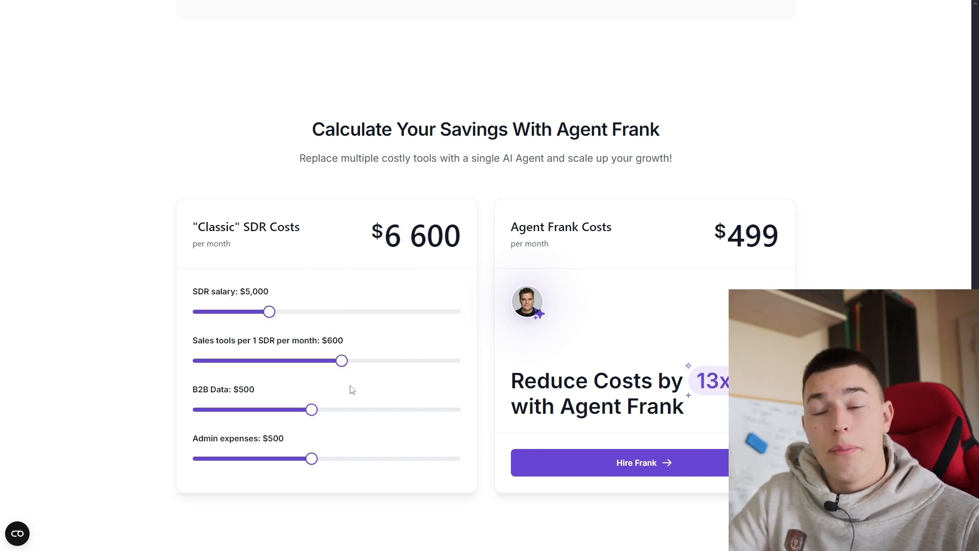
pyautogui.scroll(-3)
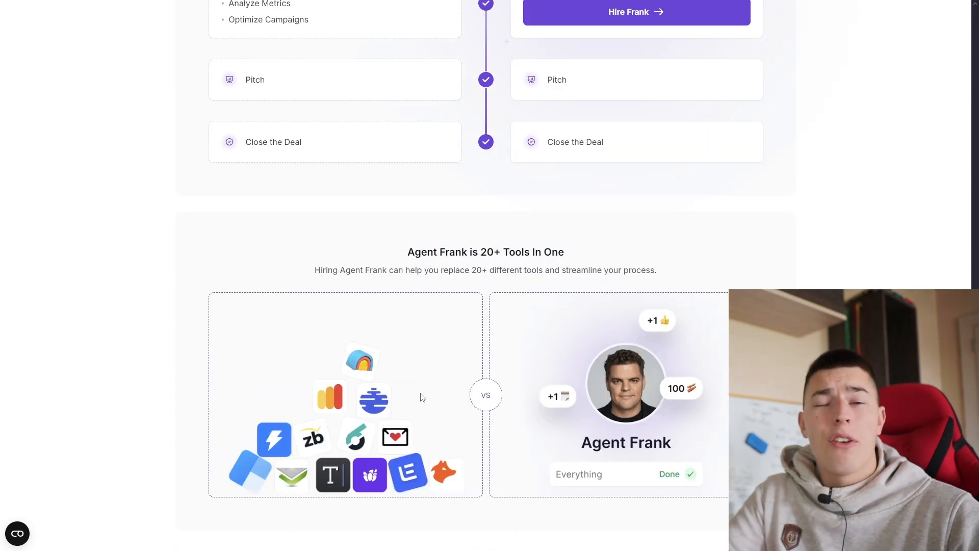
pyautogui.scroll(3)
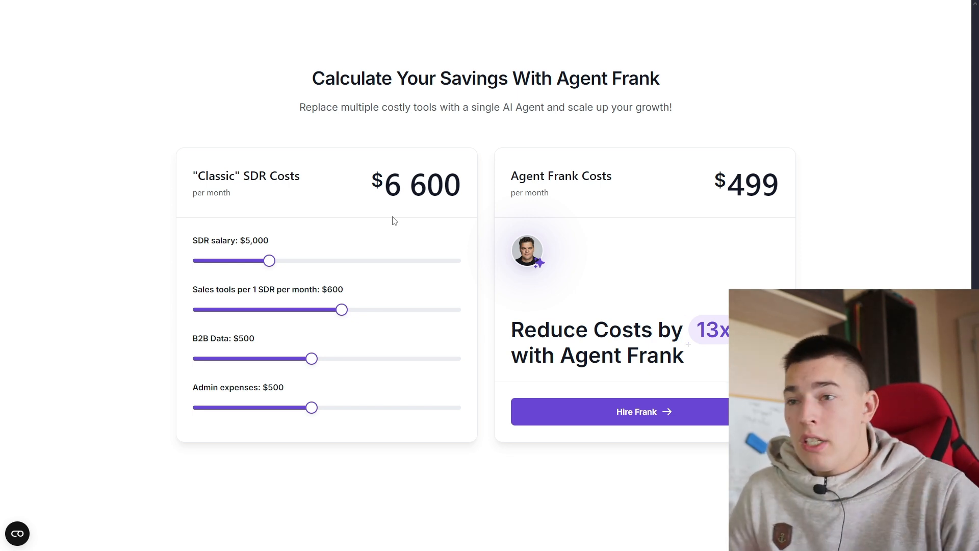
pyautogui.moveTo(342, 309); pyautogui.dragTo(193, 309)
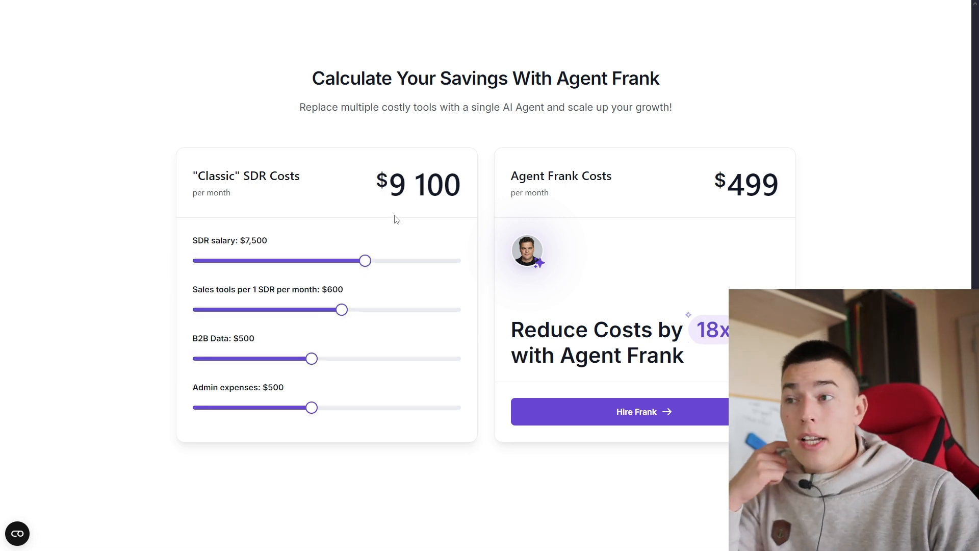
pyautogui.moveTo(453, 272)
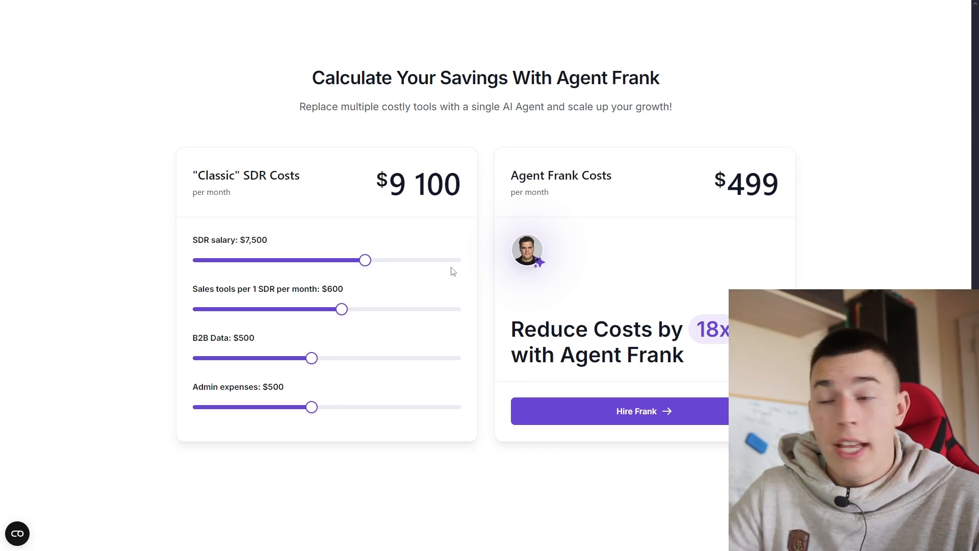